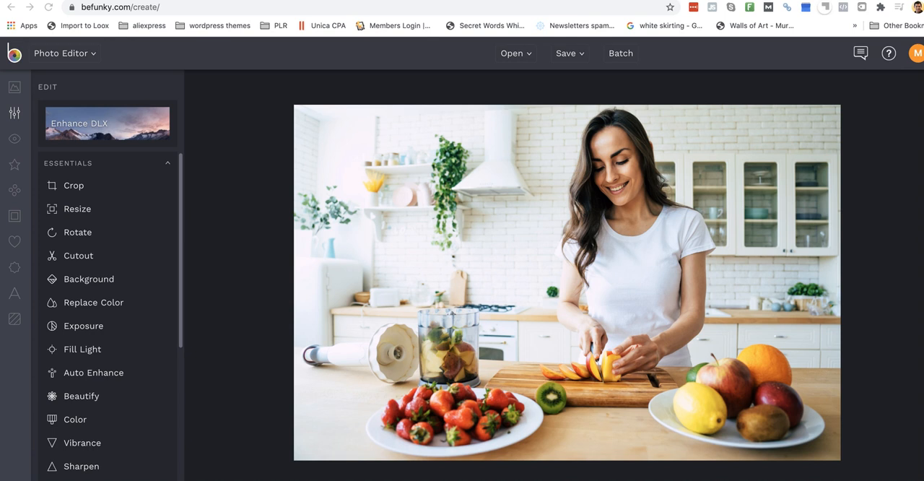
pyautogui.moveTo(127, 476)
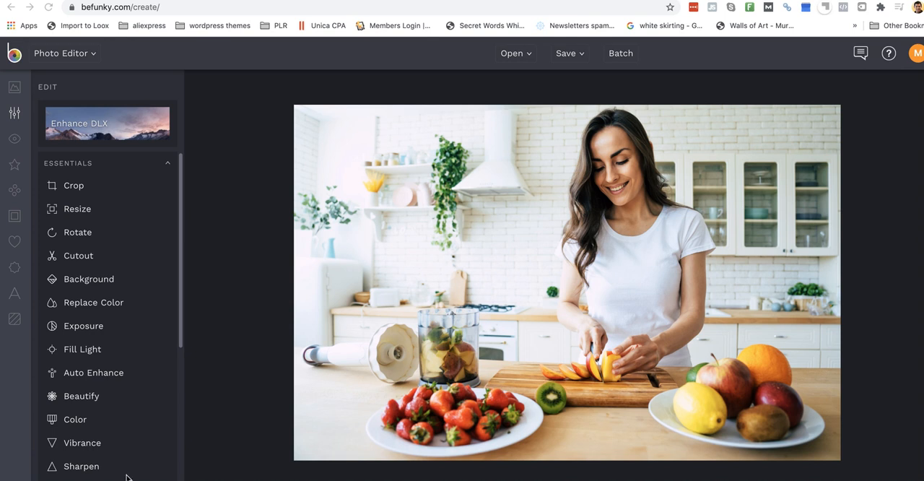
pyautogui.moveTo(216, 335)
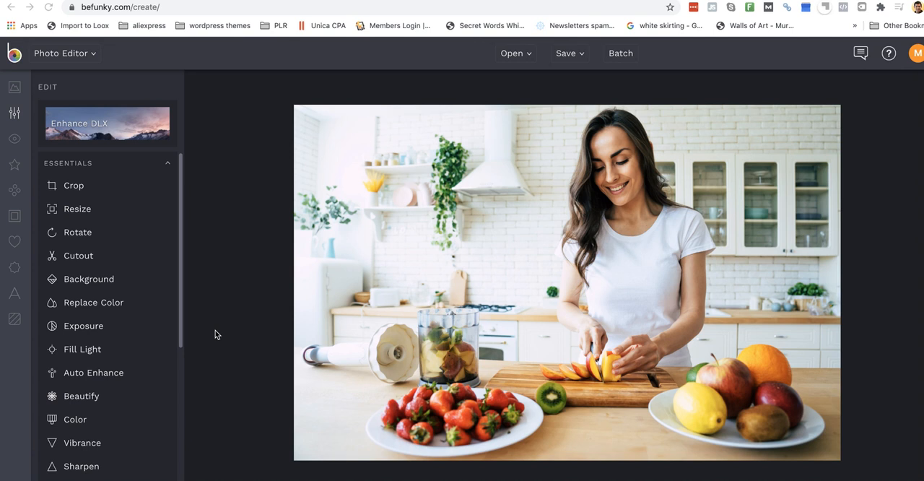
pyautogui.moveTo(283, 261)
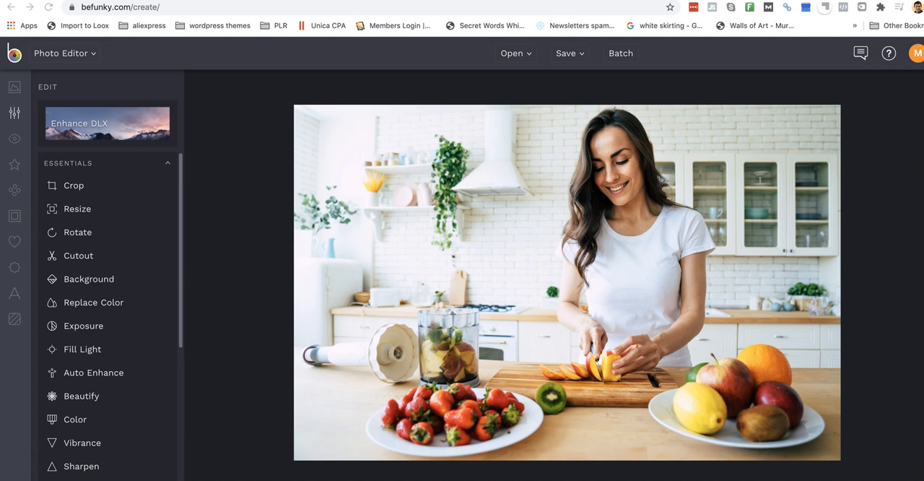
pyautogui.moveTo(310, 208)
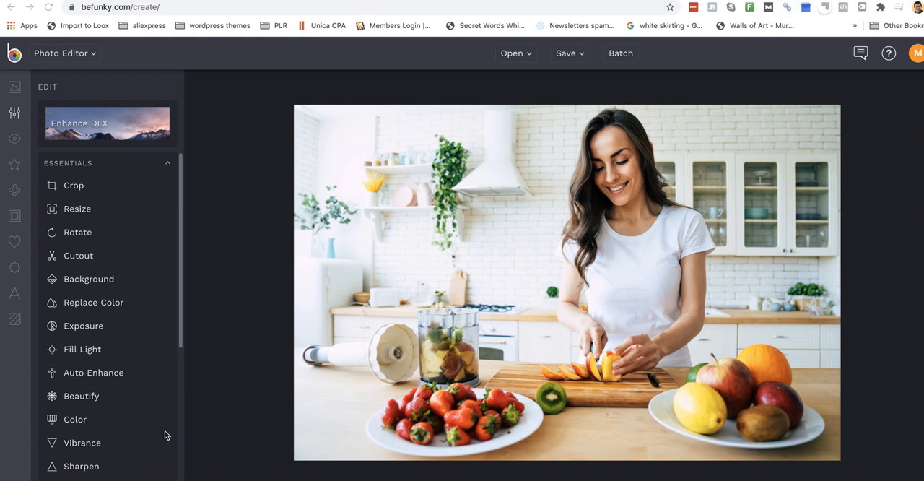
pyautogui.moveTo(13, 215)
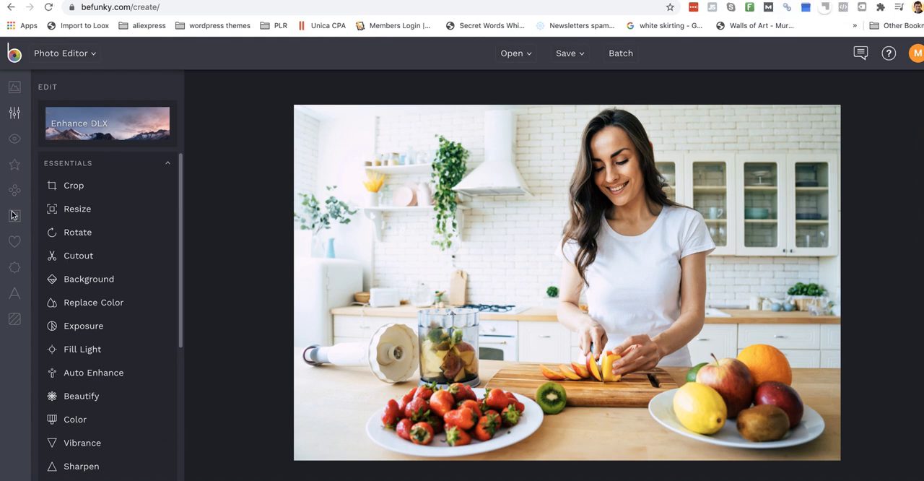
# - Apply the Cartoonizer DLX effect from the Digital Art effects to the kitchen photo
pyautogui.click(15, 191)
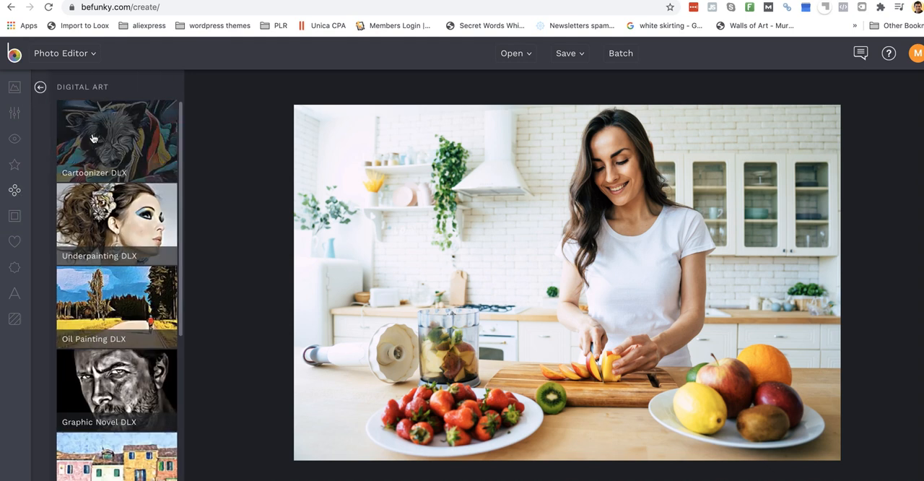
pyautogui.moveTo(113, 141)
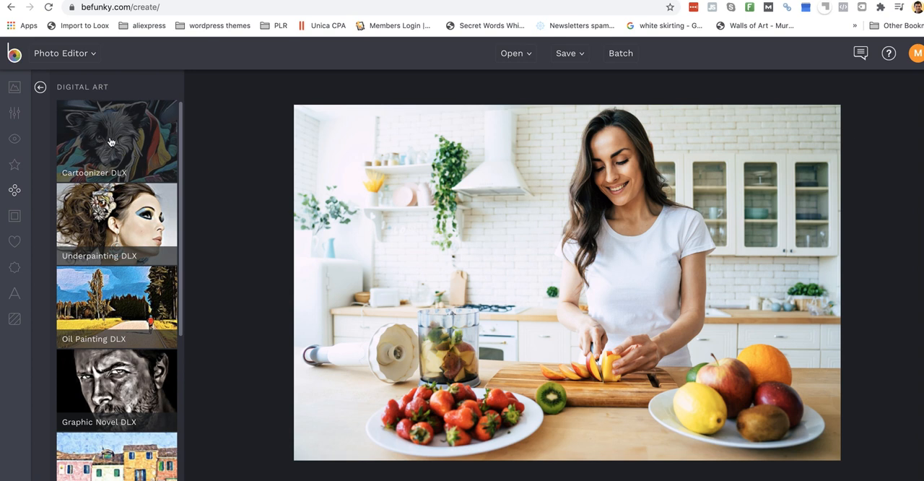
pyautogui.moveTo(112, 142)
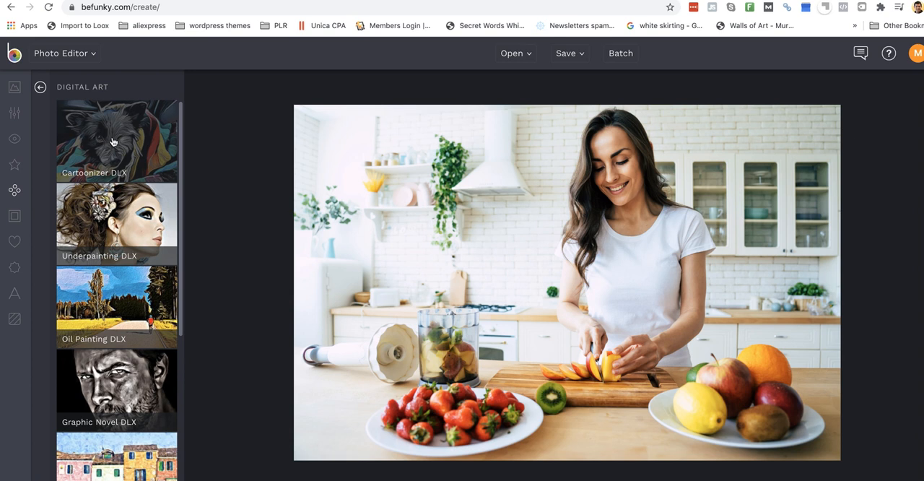
pyautogui.click(116, 142)
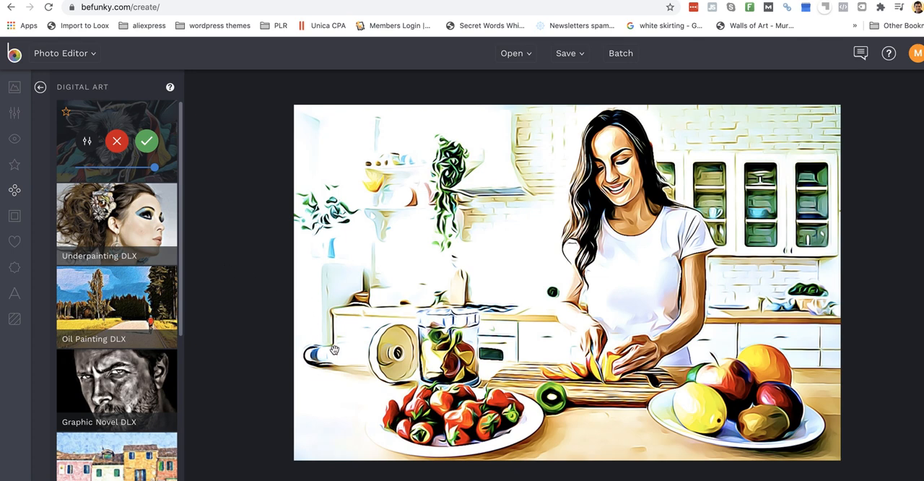
pyautogui.moveTo(346, 268)
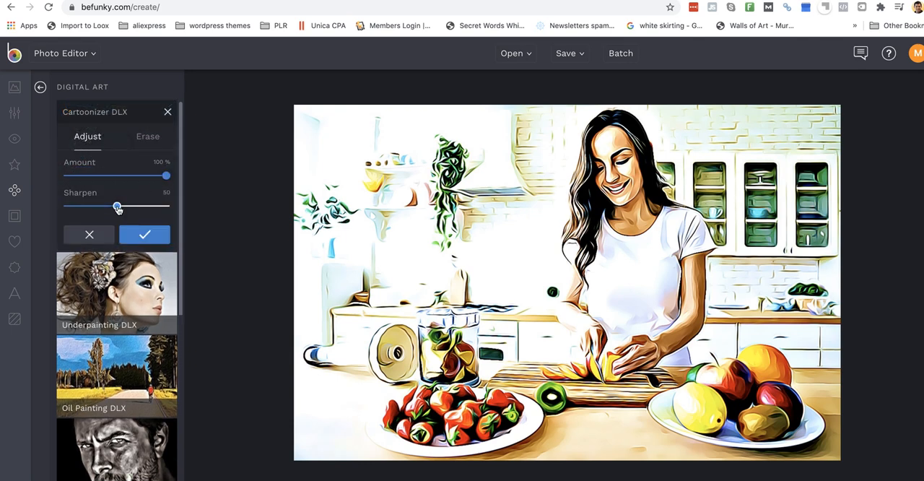
# - Set the Cartoonizer DLX sharpening to a moderate level
pyautogui.moveTo(117, 208); pyautogui.dragTo(94, 207)
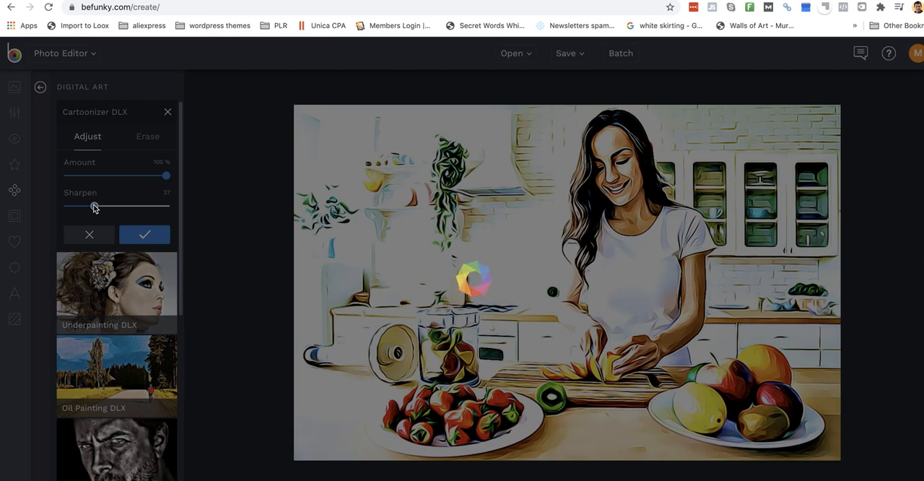
pyautogui.moveTo(93, 207); pyautogui.dragTo(94, 208)
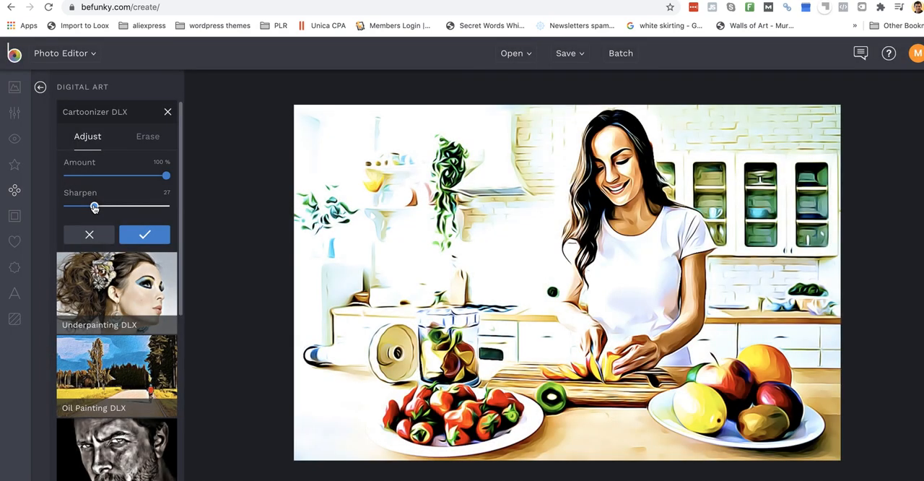
pyautogui.moveTo(93, 208); pyautogui.dragTo(152, 207)
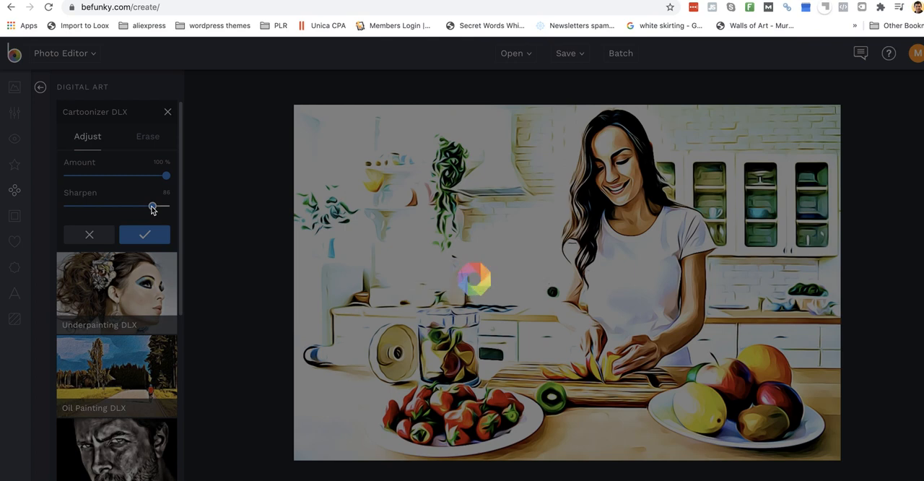
pyautogui.moveTo(151, 205); pyautogui.dragTo(114, 205)
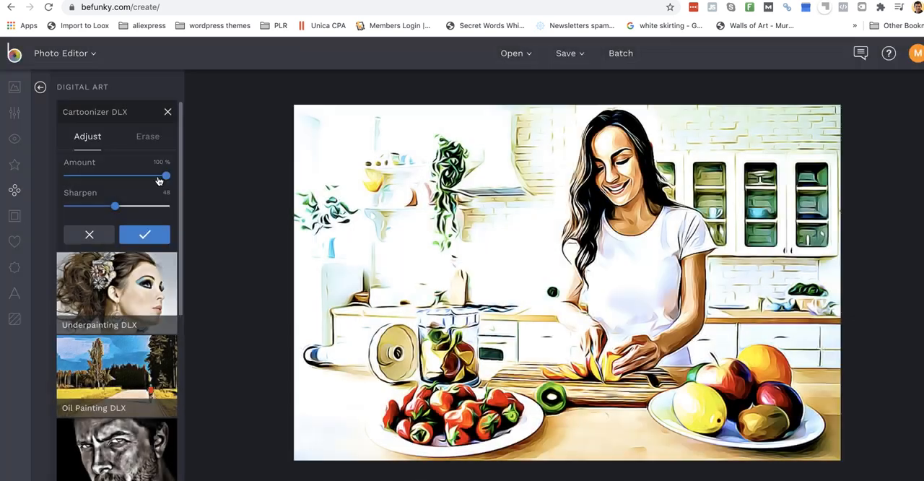
# - Settle the cartoon effect amount slightly below full strength and apply it
pyautogui.moveTo(167, 176); pyautogui.dragTo(133, 176)
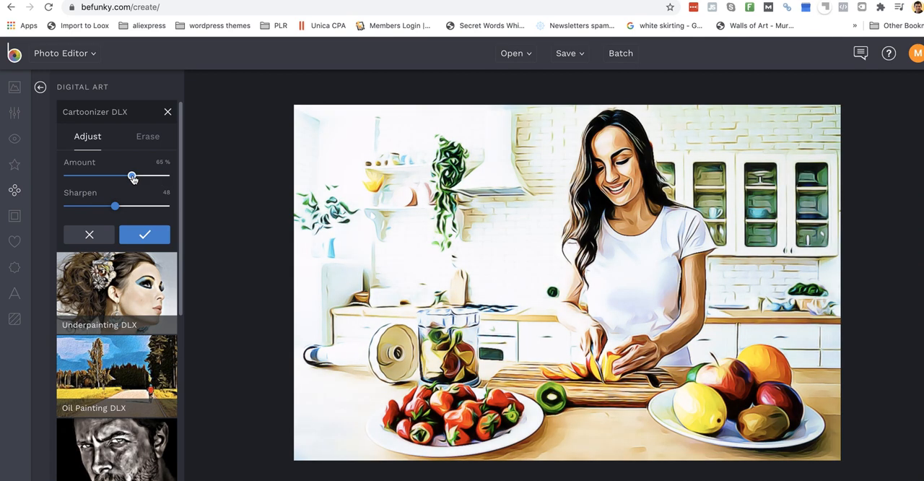
pyautogui.moveTo(133, 176); pyautogui.dragTo(130, 176)
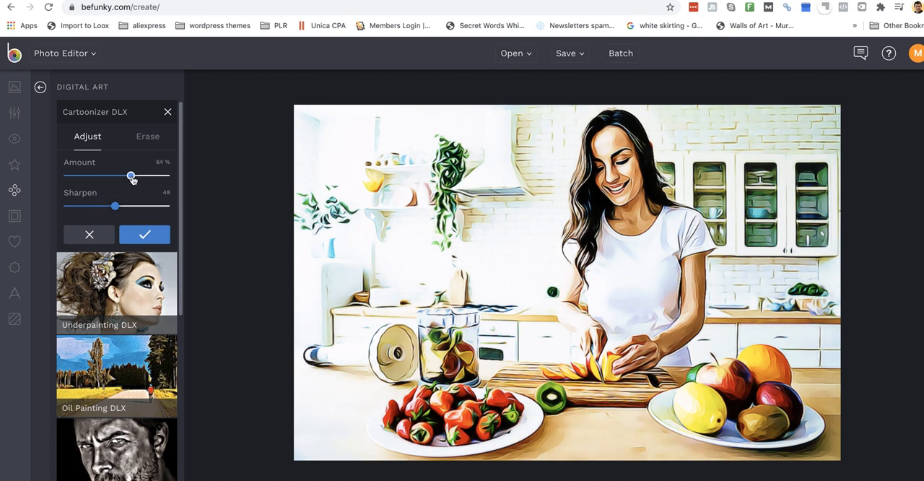
pyautogui.moveTo(130, 176); pyautogui.dragTo(66, 176)
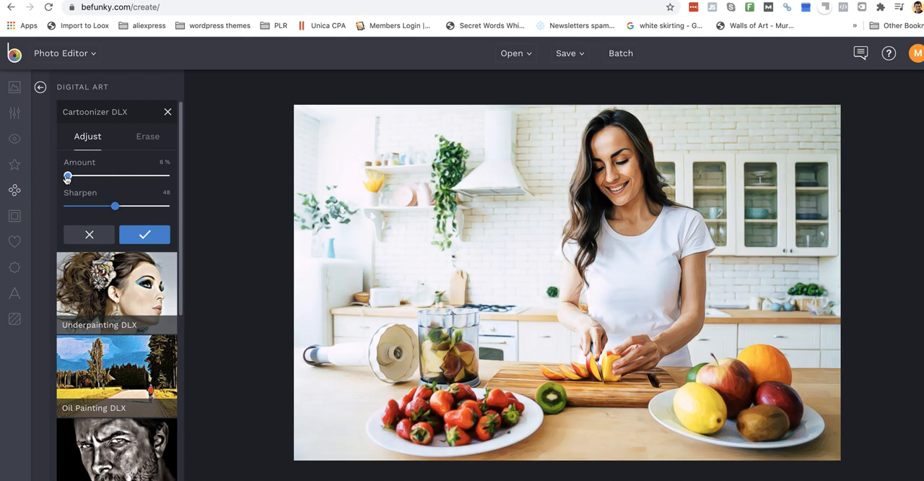
pyautogui.moveTo(67, 176); pyautogui.dragTo(129, 172)
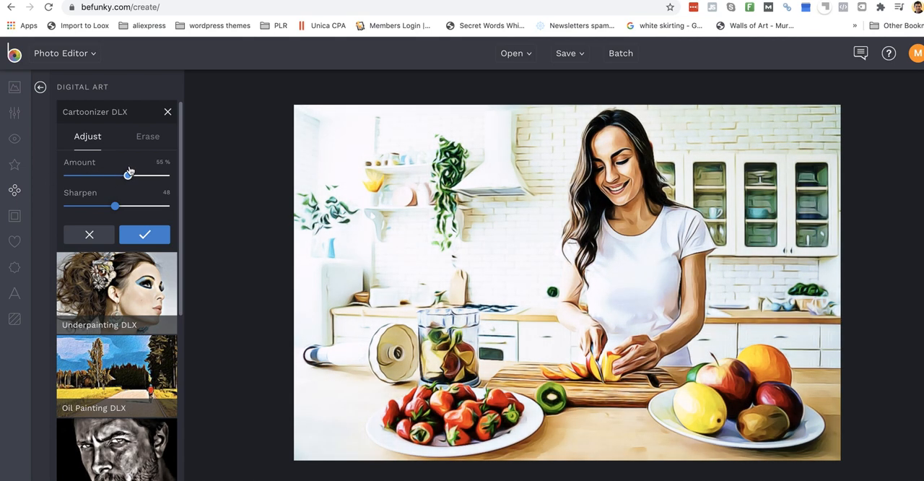
pyautogui.moveTo(128, 174); pyautogui.dragTo(166, 175)
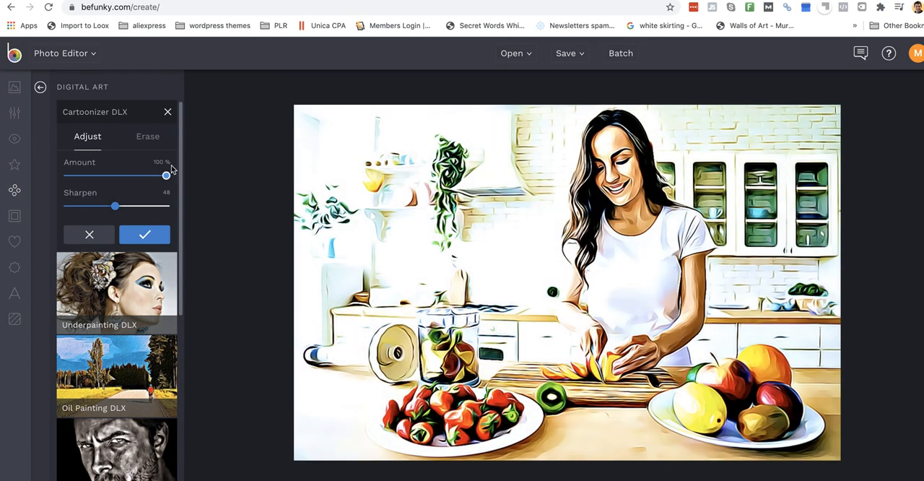
pyautogui.moveTo(166, 175); pyautogui.dragTo(141, 175)
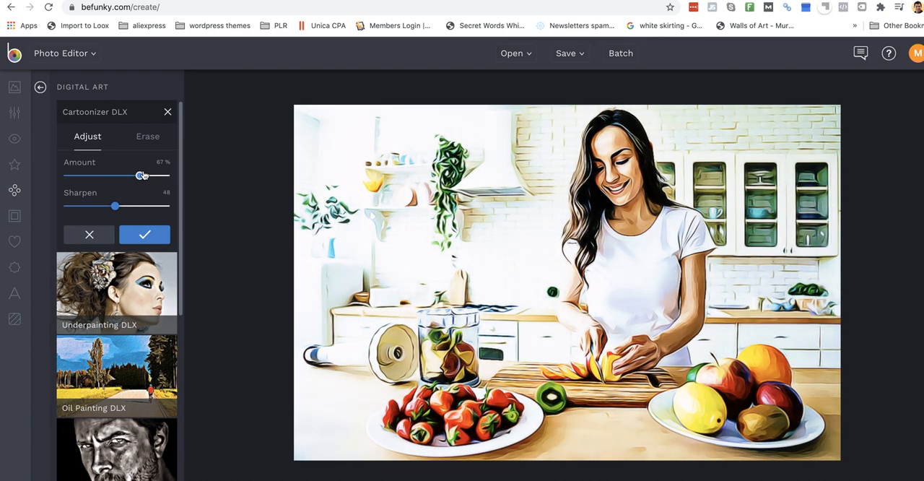
pyautogui.moveTo(141, 176); pyautogui.dragTo(124, 176)
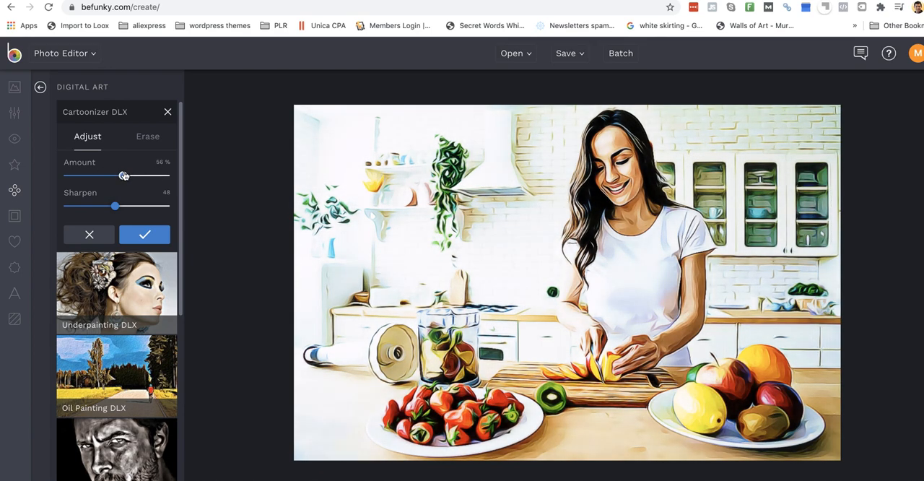
pyautogui.moveTo(123, 176); pyautogui.dragTo(166, 176)
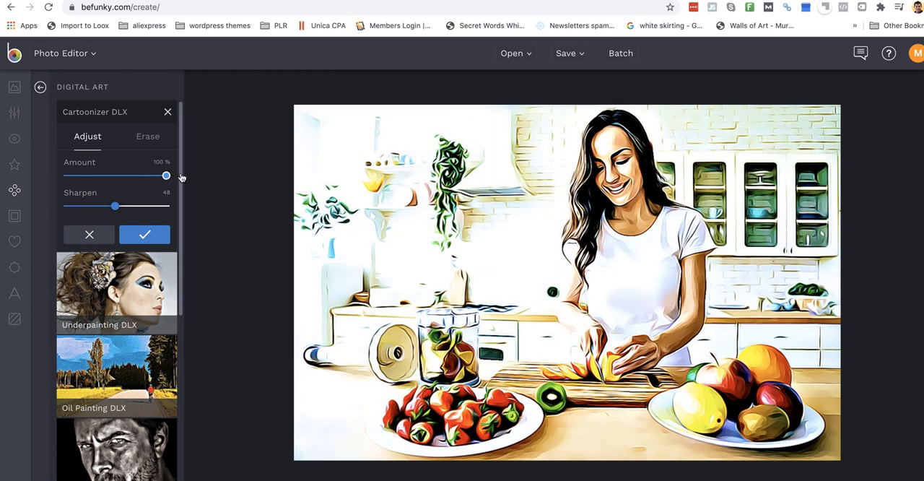
pyautogui.moveTo(166, 176); pyautogui.dragTo(137, 176)
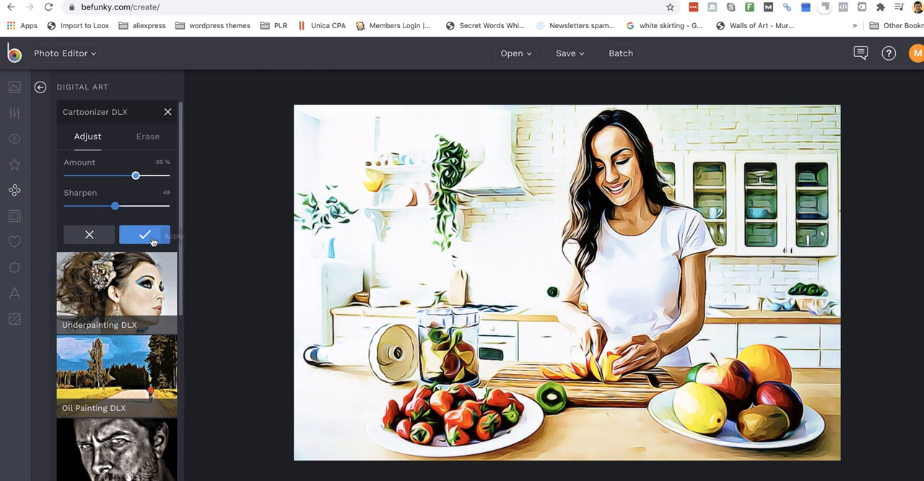
pyautogui.click(144, 234)
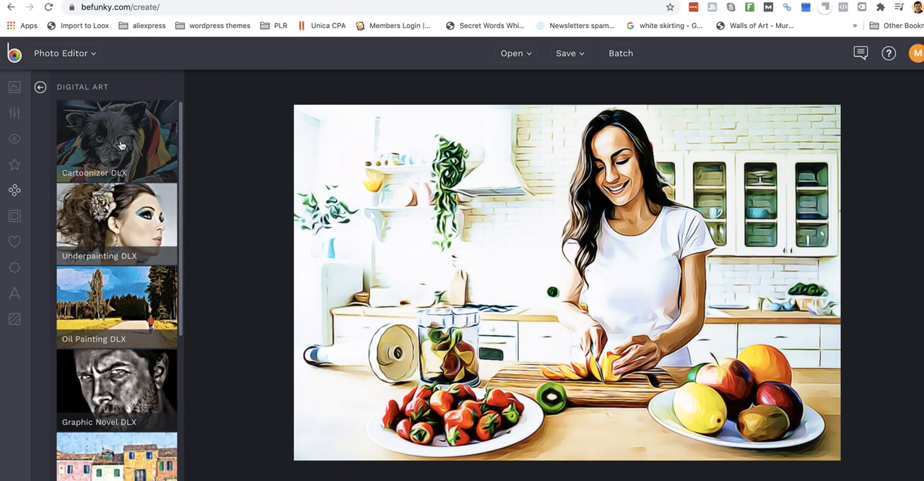
pyautogui.click(117, 141)
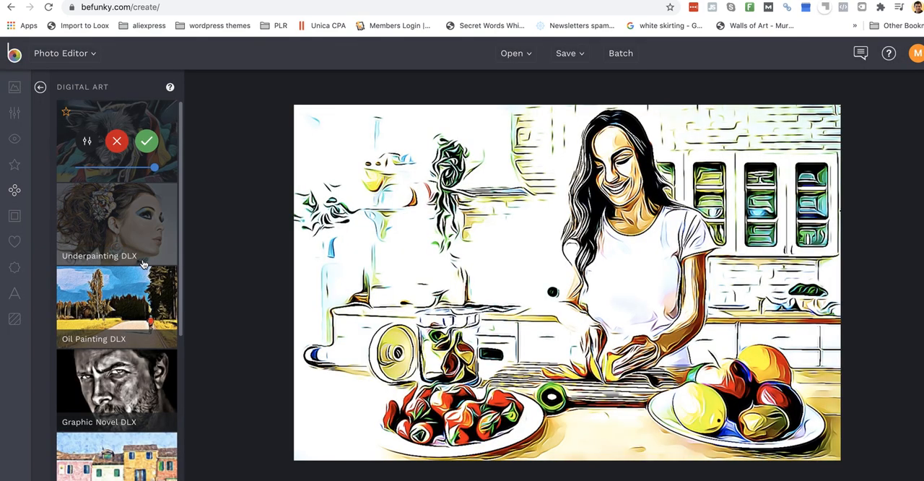
pyautogui.moveTo(153, 167); pyautogui.dragTo(80, 167)
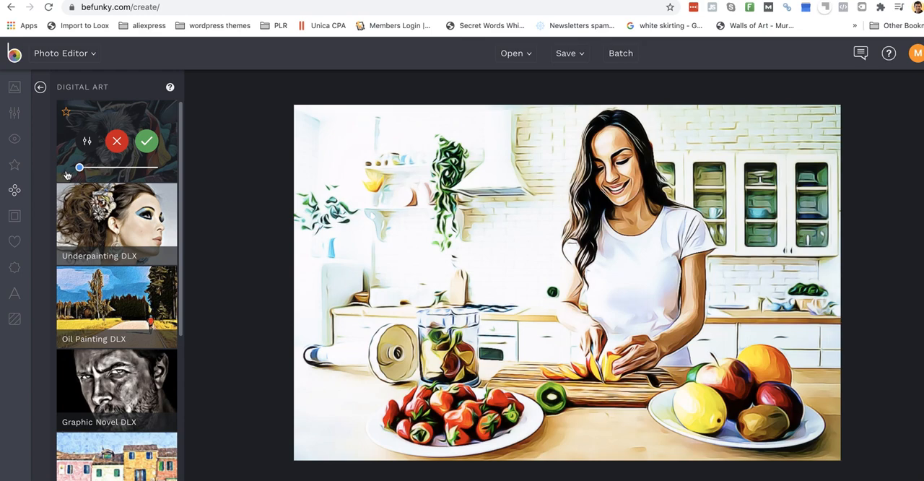
pyautogui.moveTo(78, 167); pyautogui.dragTo(81, 168)
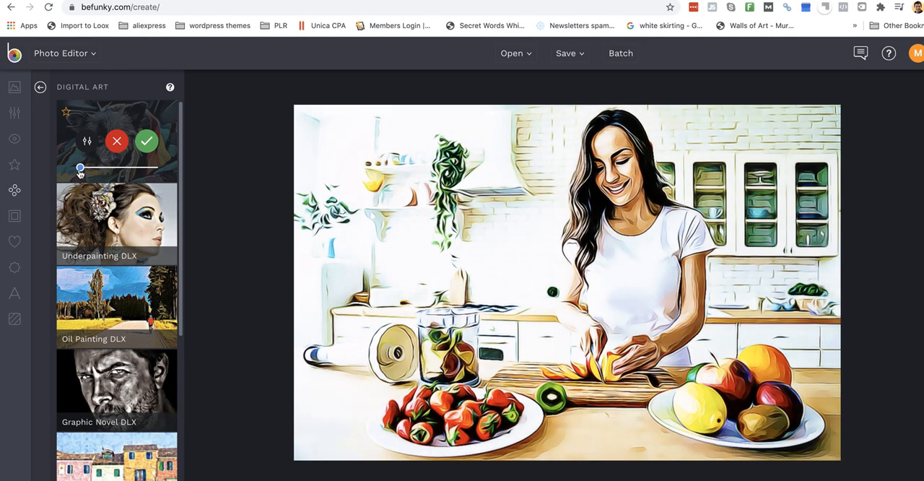
pyautogui.moveTo(80, 168); pyautogui.dragTo(87, 167)
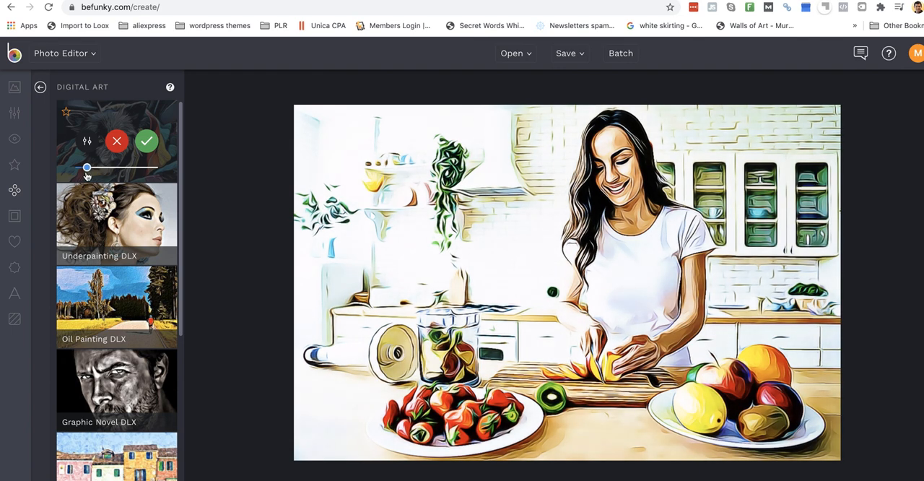
pyautogui.moveTo(86, 167); pyautogui.dragTo(104, 168)
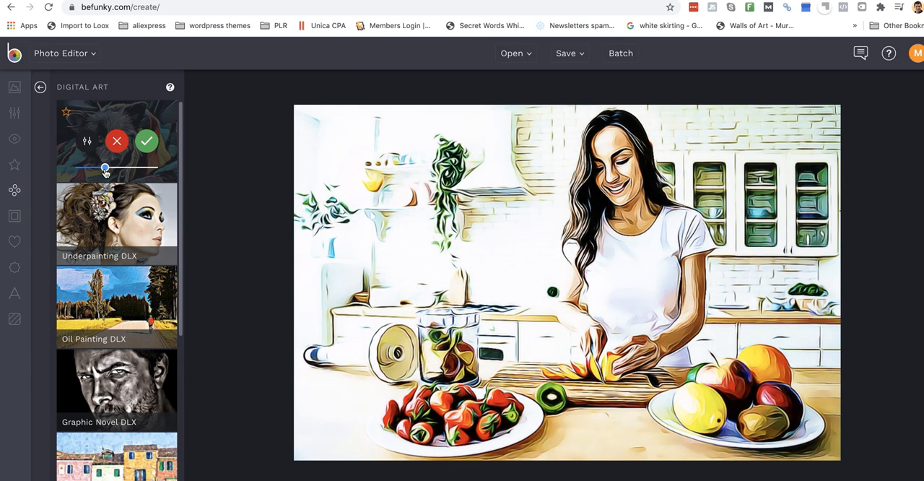
pyautogui.moveTo(104, 168); pyautogui.dragTo(80, 167)
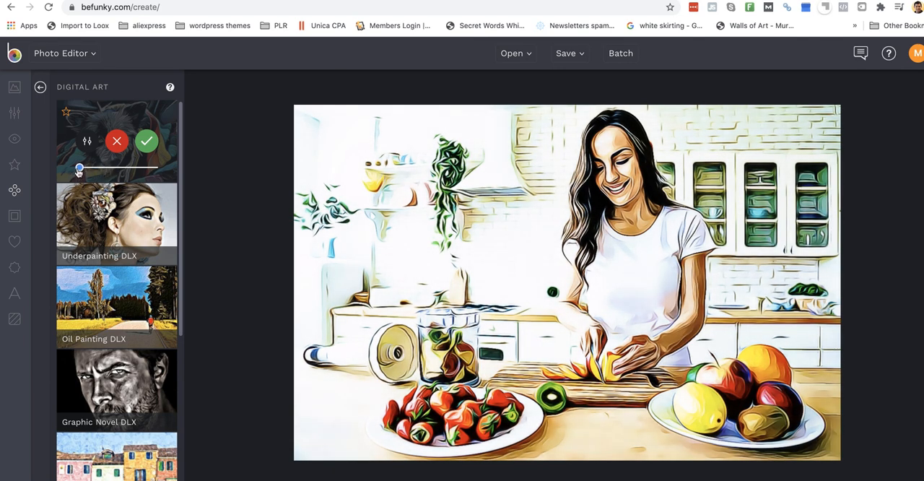
pyautogui.moveTo(79, 168); pyautogui.dragTo(98, 167)
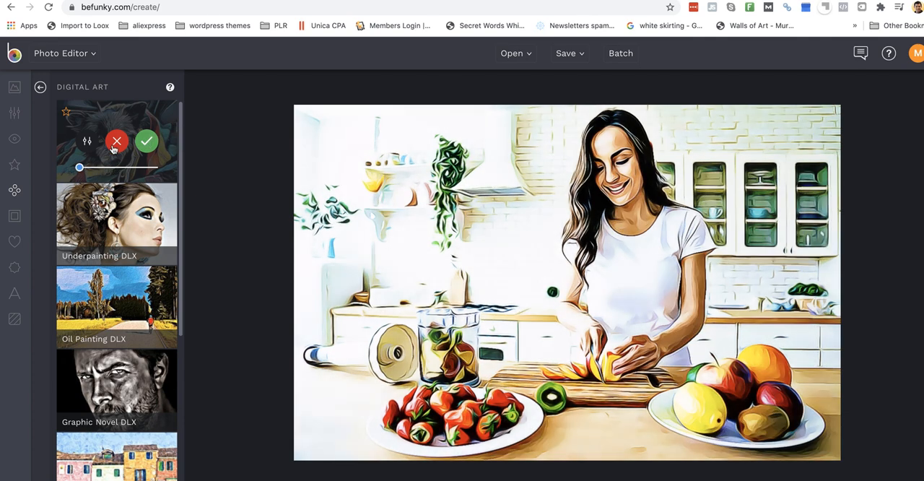
pyautogui.scroll(-3)
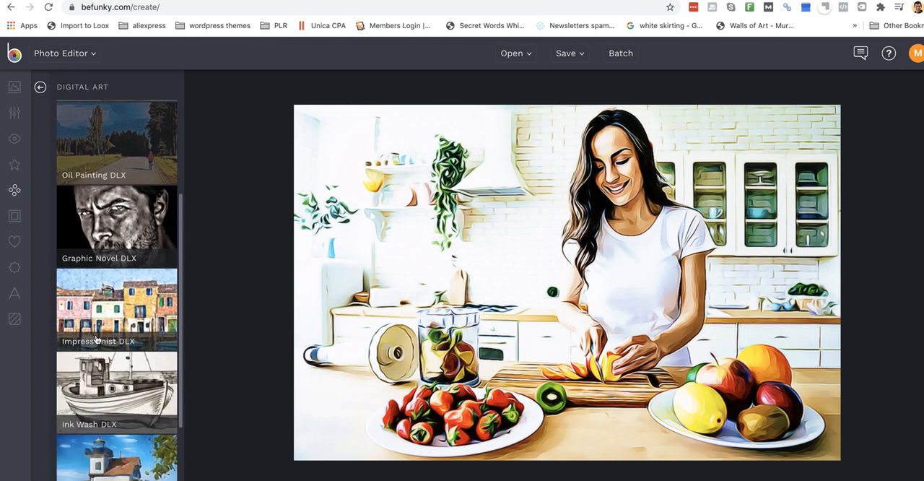
pyautogui.scroll(-3)
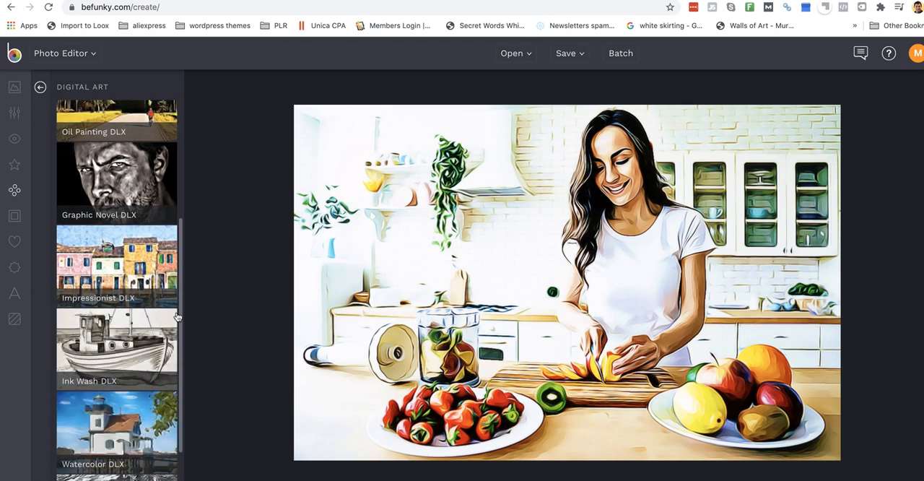
pyautogui.scroll(-3)
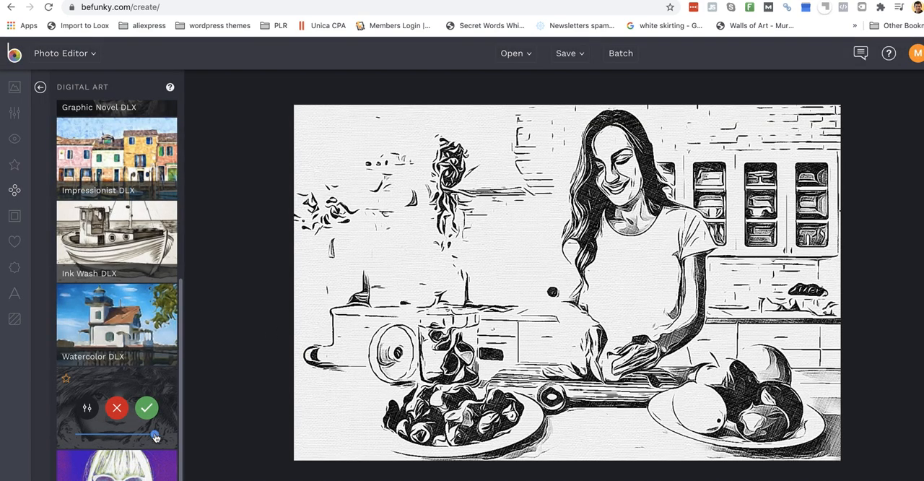
pyautogui.moveTo(156, 436); pyautogui.dragTo(119, 435)
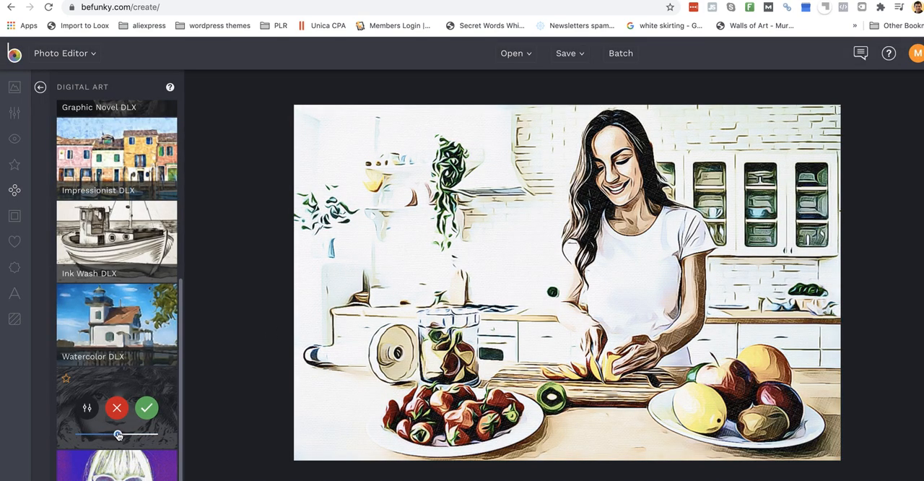
pyautogui.moveTo(118, 433); pyautogui.dragTo(104, 433)
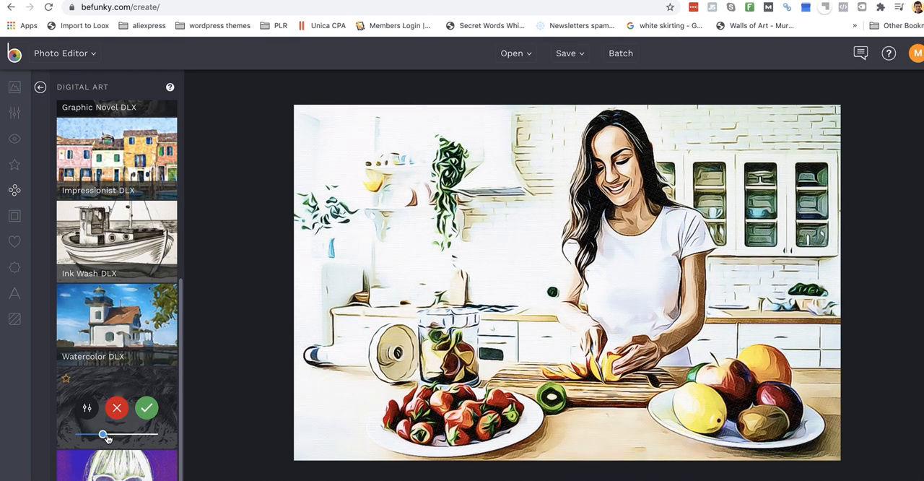
pyautogui.moveTo(104, 433); pyautogui.dragTo(85, 433)
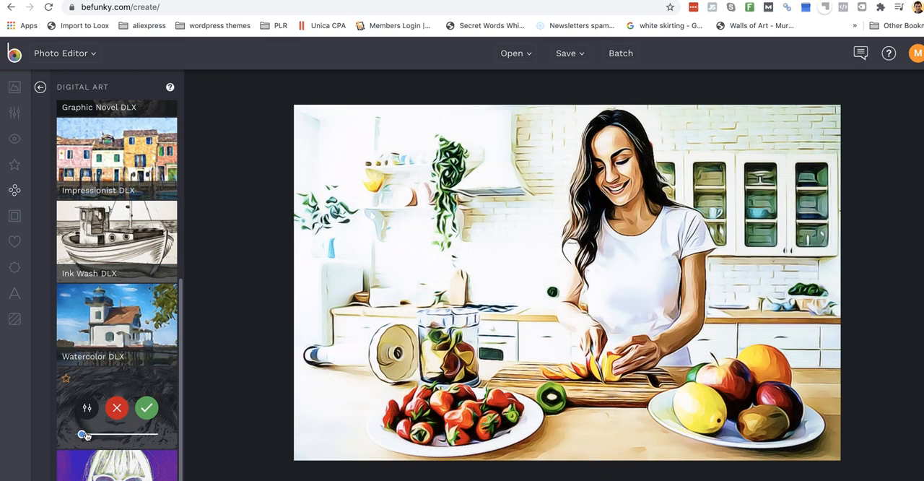
pyautogui.moveTo(86, 434); pyautogui.dragTo(110, 435)
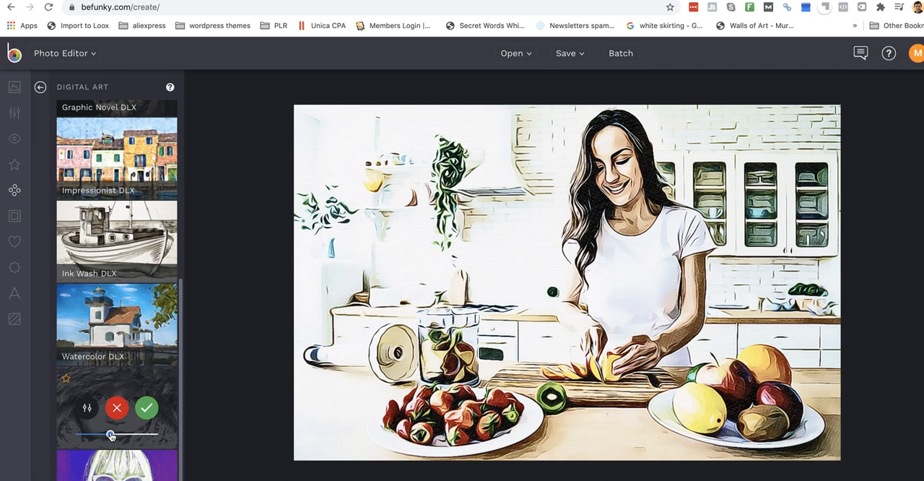
pyautogui.moveTo(113, 433); pyautogui.dragTo(79, 433)
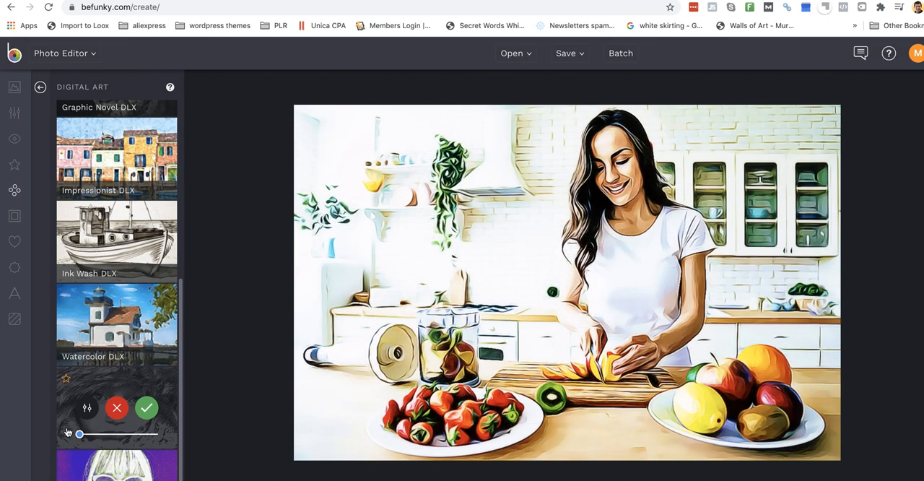
pyautogui.moveTo(78, 433); pyautogui.dragTo(127, 433)
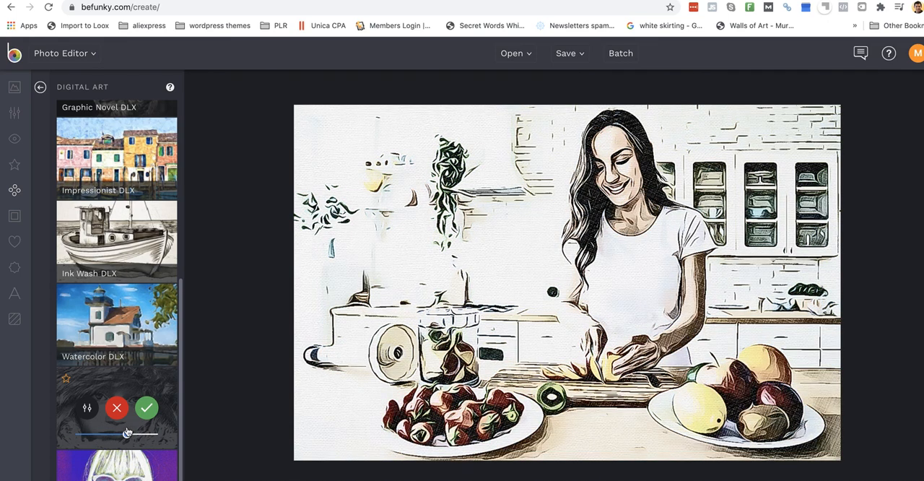
pyautogui.moveTo(127, 432); pyautogui.dragTo(118, 431)
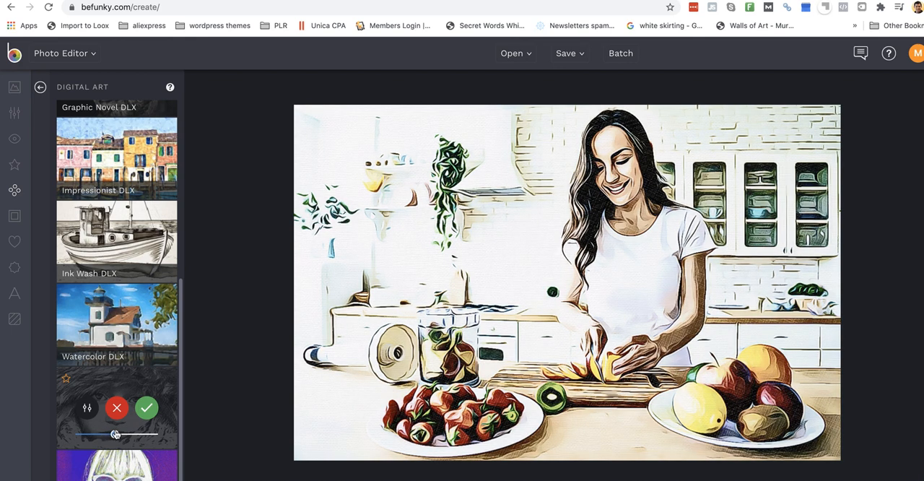
pyautogui.click(146, 407)
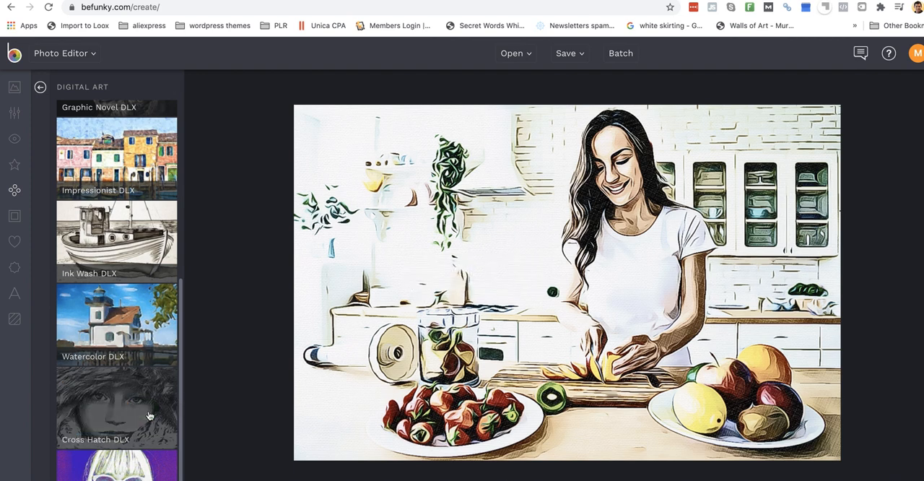
pyautogui.moveTo(266, 298)
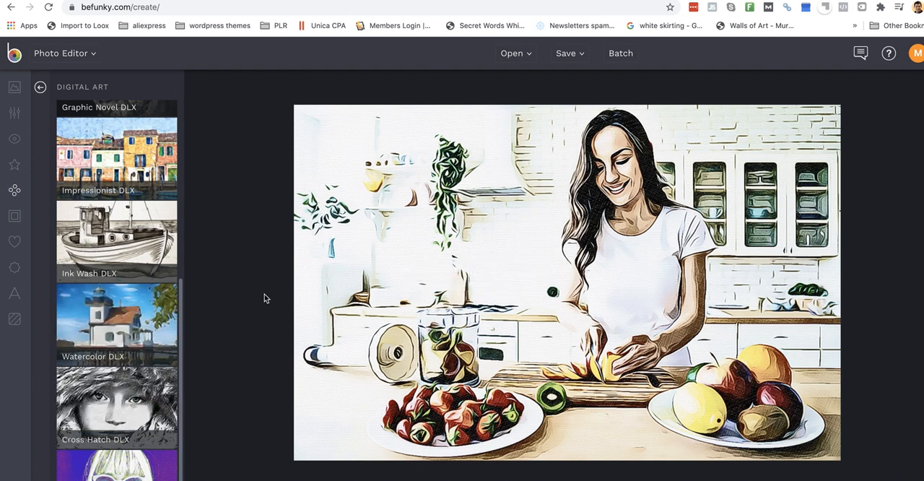
pyautogui.moveTo(14, 241)
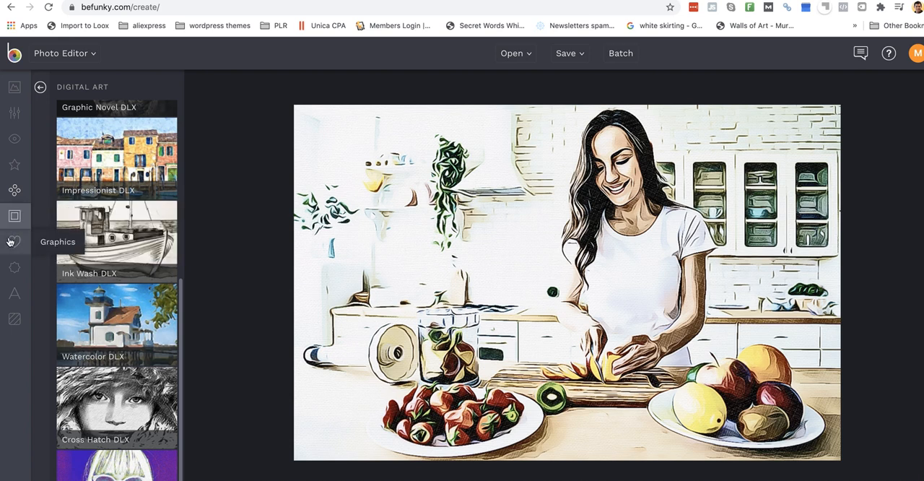
pyautogui.moveTo(84, 228)
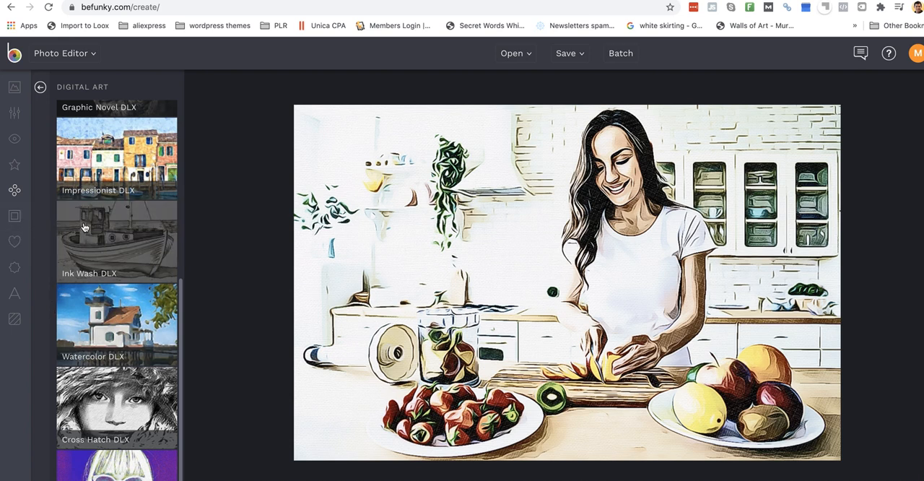
# - Preview the Watercolor 1 artsy effect at reduced strength, then discard it
pyautogui.click(41, 87)
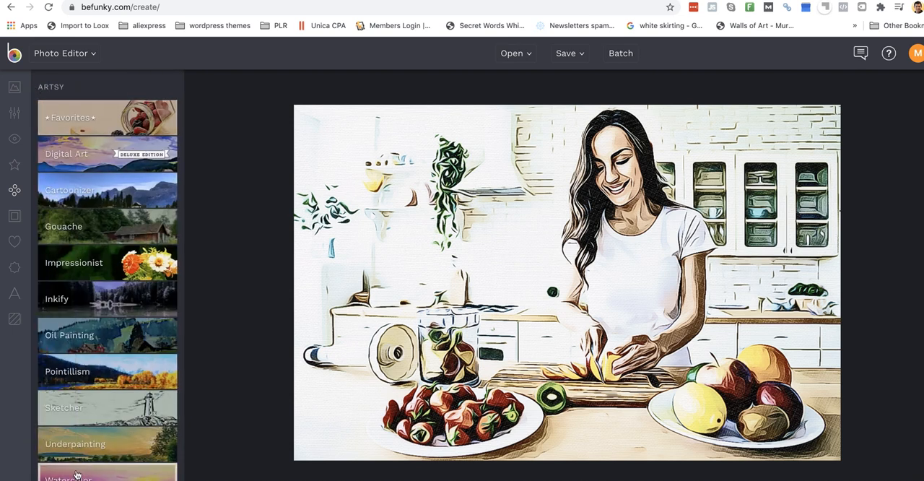
pyautogui.click(75, 473)
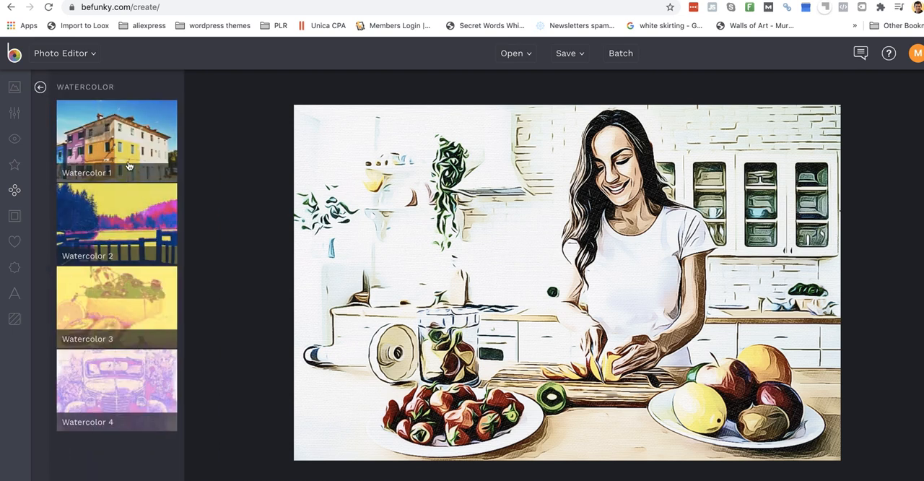
pyautogui.click(115, 141)
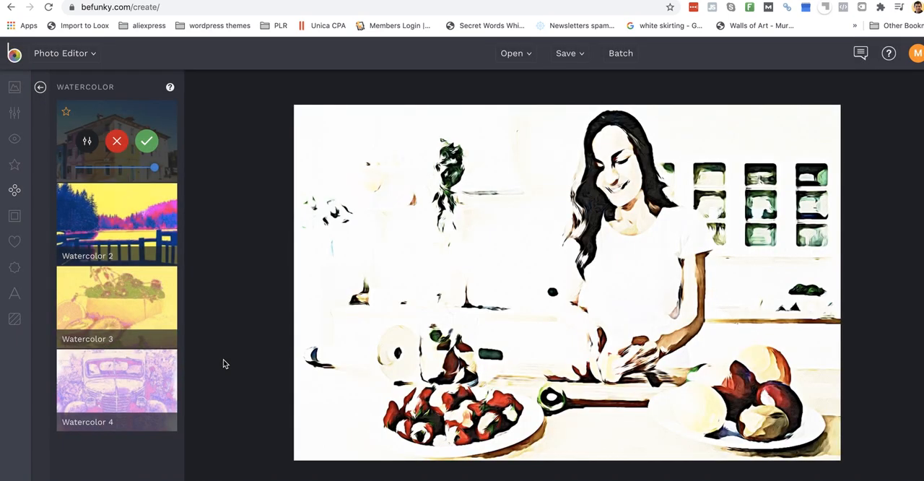
pyautogui.moveTo(153, 167); pyautogui.dragTo(92, 167)
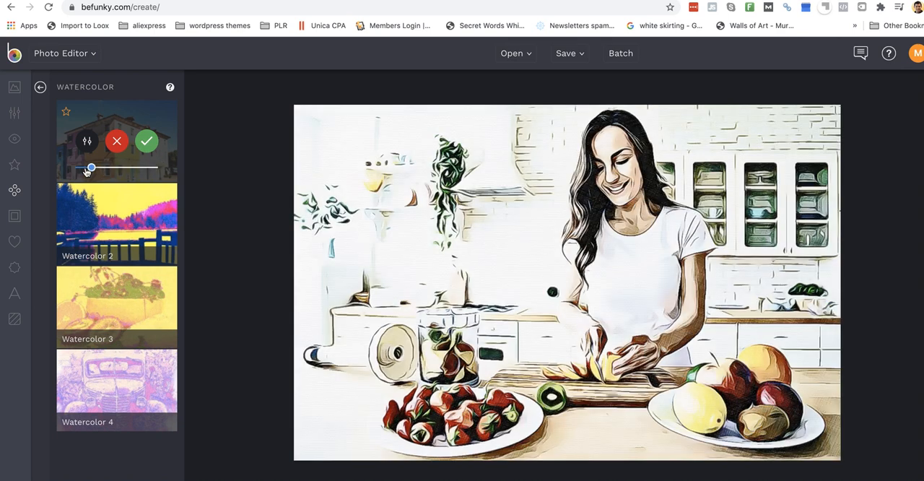
pyautogui.moveTo(93, 168); pyautogui.dragTo(124, 168)
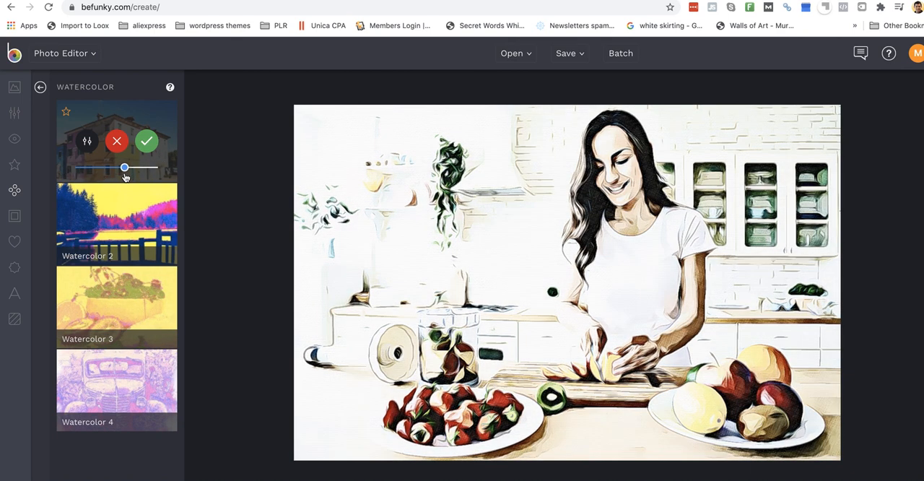
pyautogui.click(146, 141)
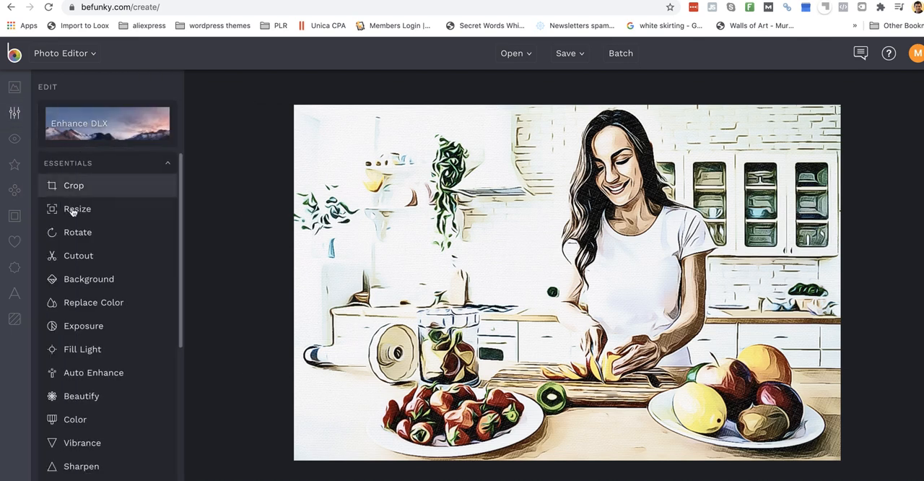
pyautogui.moveTo(81, 395)
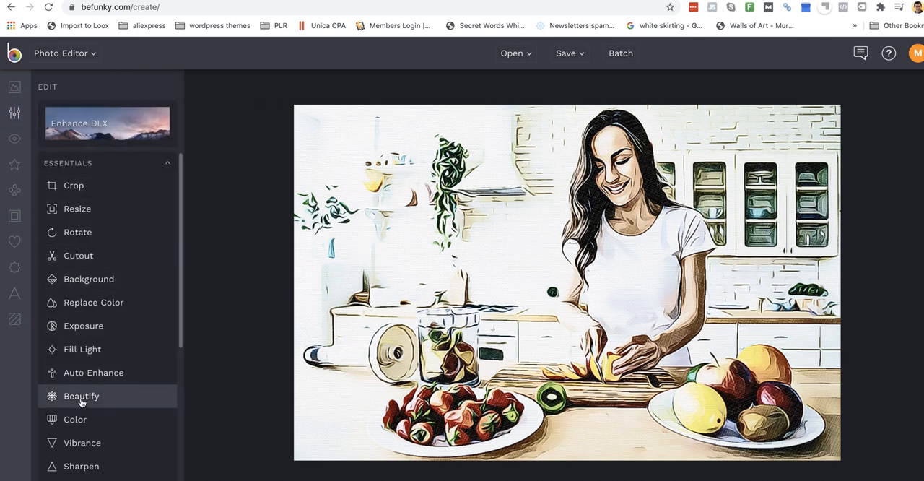
pyautogui.click(90, 279)
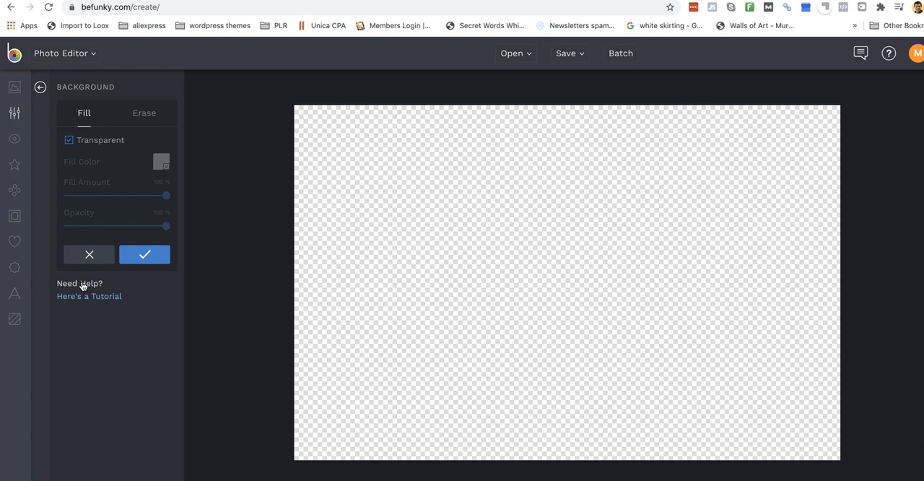
pyautogui.moveTo(71, 185)
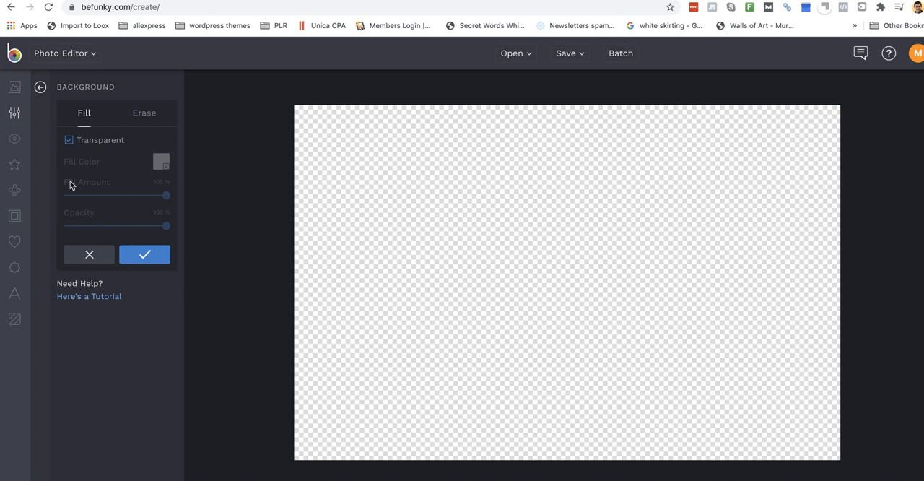
pyautogui.click(40, 86)
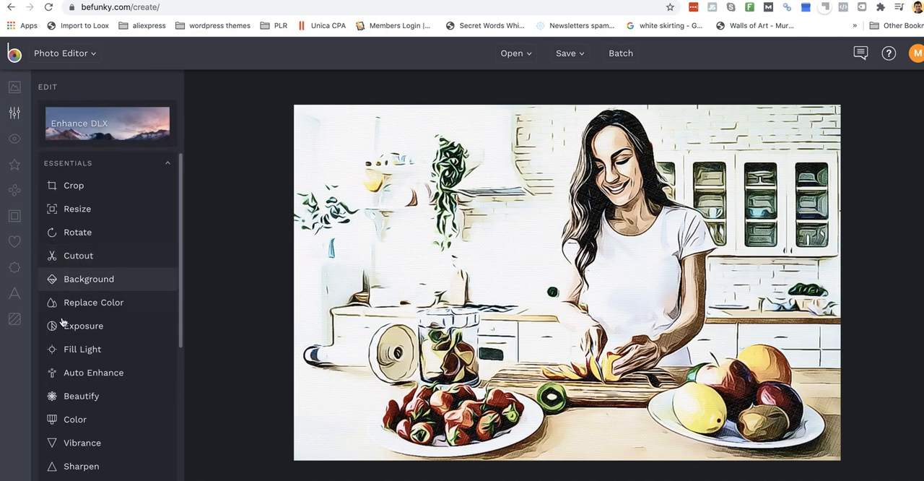
pyautogui.scroll(-3)
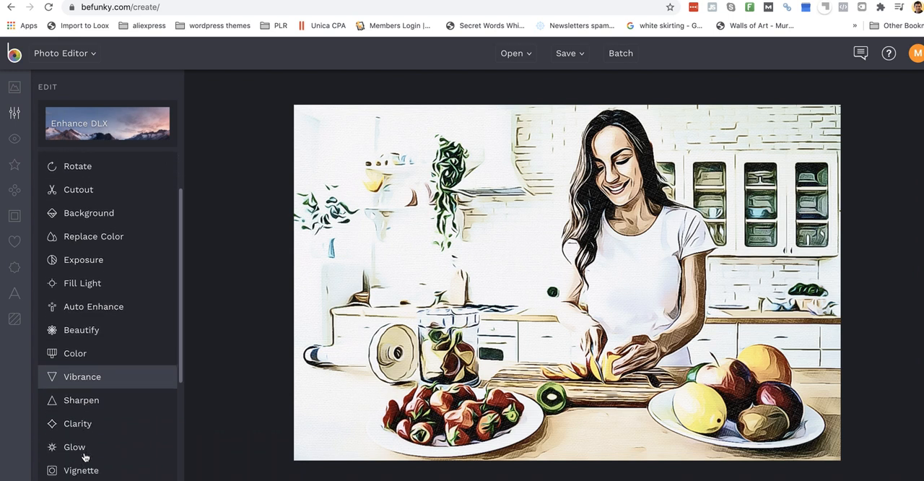
pyautogui.scroll(-3)
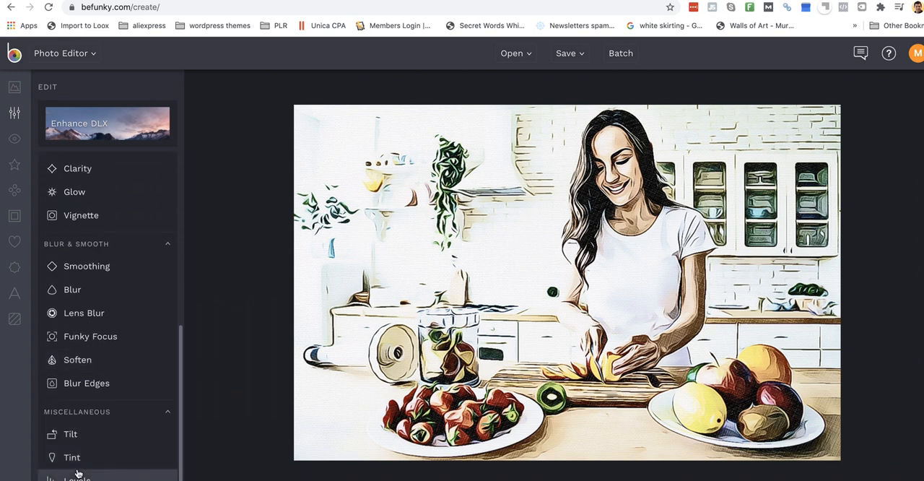
# - In Levels, raise the black point slightly to deepen the shadows
pyautogui.click(75, 475)
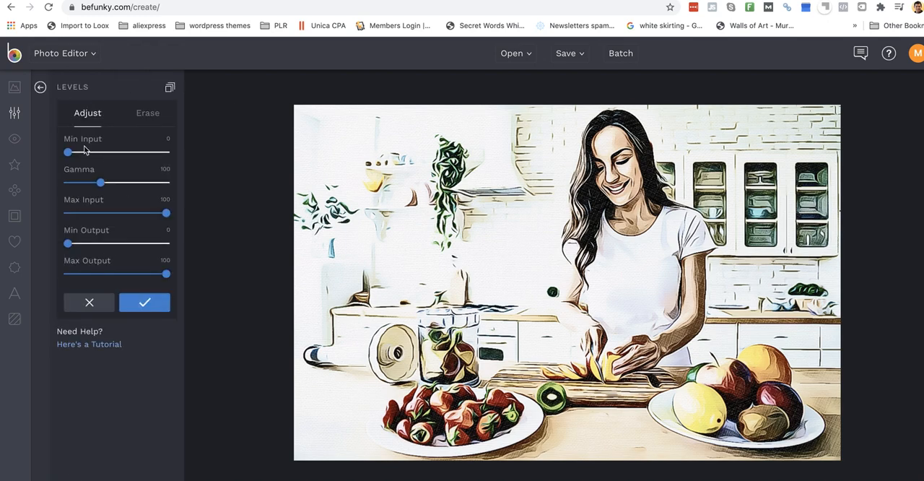
pyautogui.moveTo(68, 152); pyautogui.dragTo(141, 152)
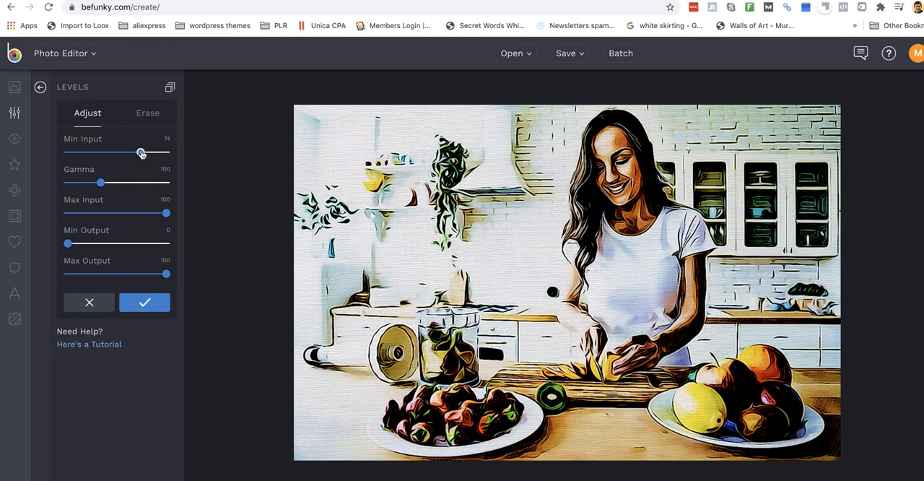
pyautogui.moveTo(142, 153); pyautogui.dragTo(136, 153)
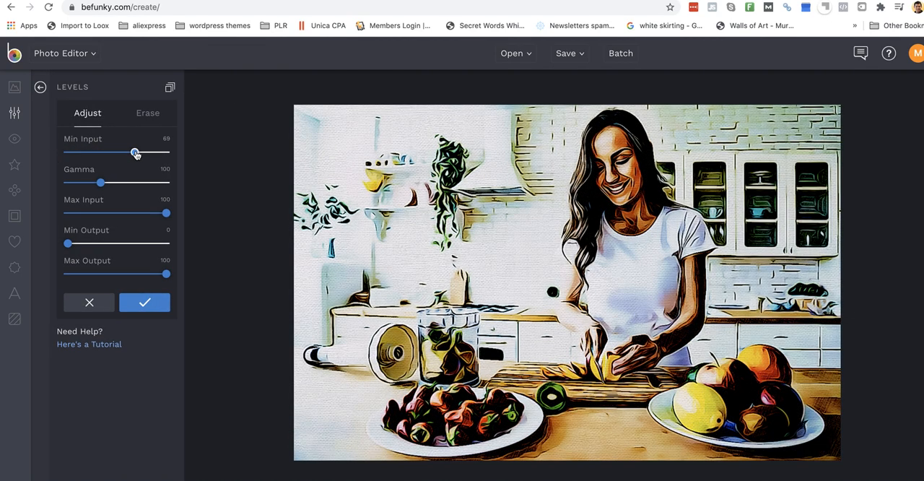
pyautogui.moveTo(136, 153); pyautogui.dragTo(113, 153)
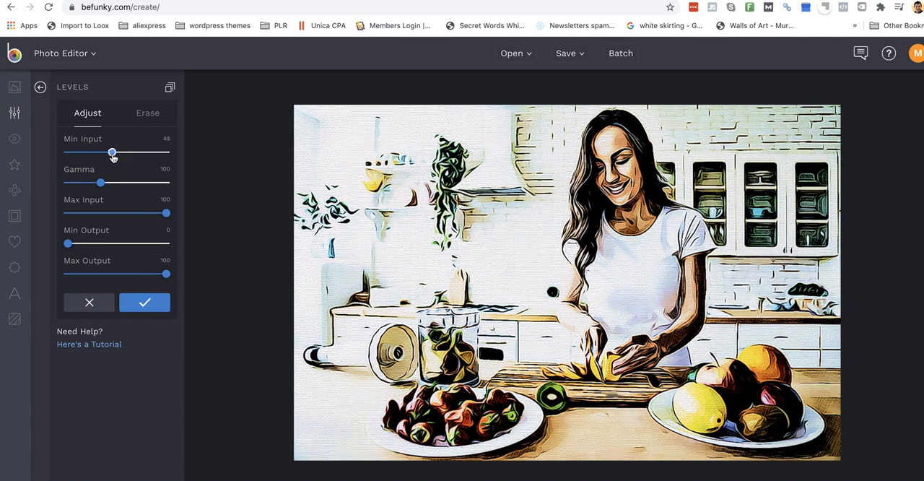
pyautogui.moveTo(113, 153); pyautogui.dragTo(110, 153)
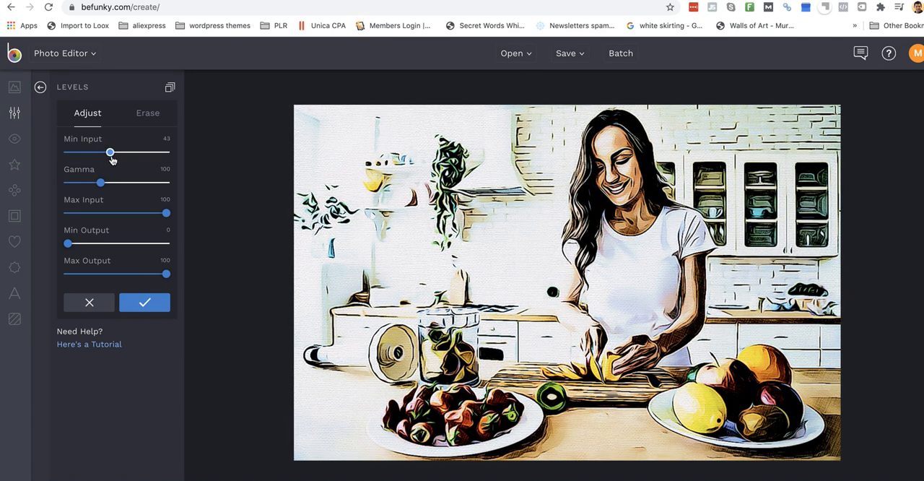
pyautogui.moveTo(110, 153); pyautogui.dragTo(110, 153)
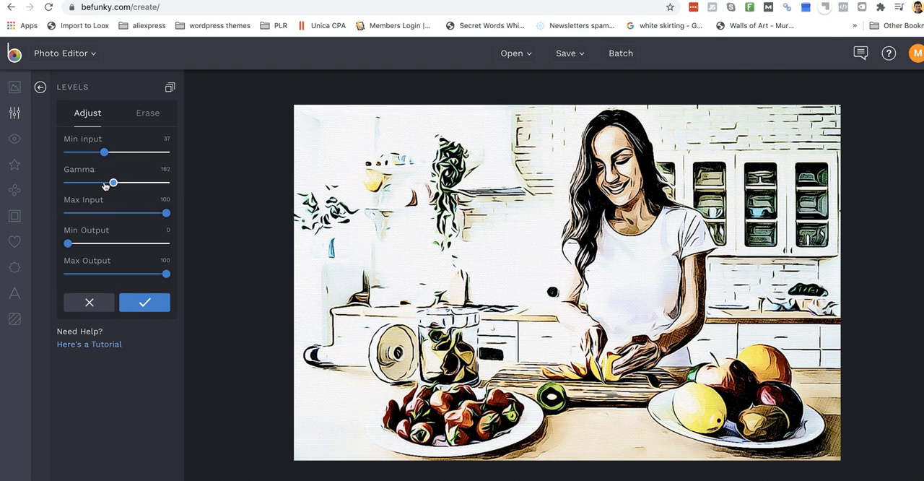
# - Darken the midtones slightly, keep full highlight output, and apply the levels adjustment
pyautogui.moveTo(112, 182); pyautogui.dragTo(104, 181)
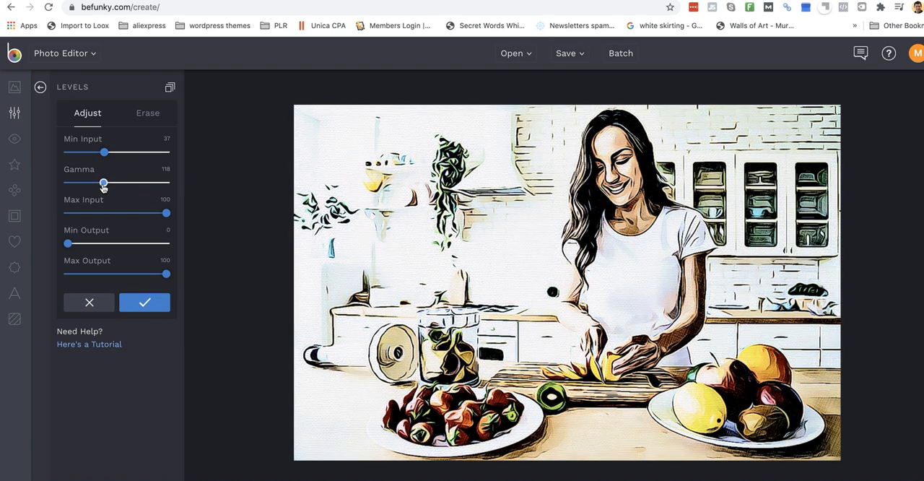
pyautogui.moveTo(104, 182); pyautogui.dragTo(93, 182)
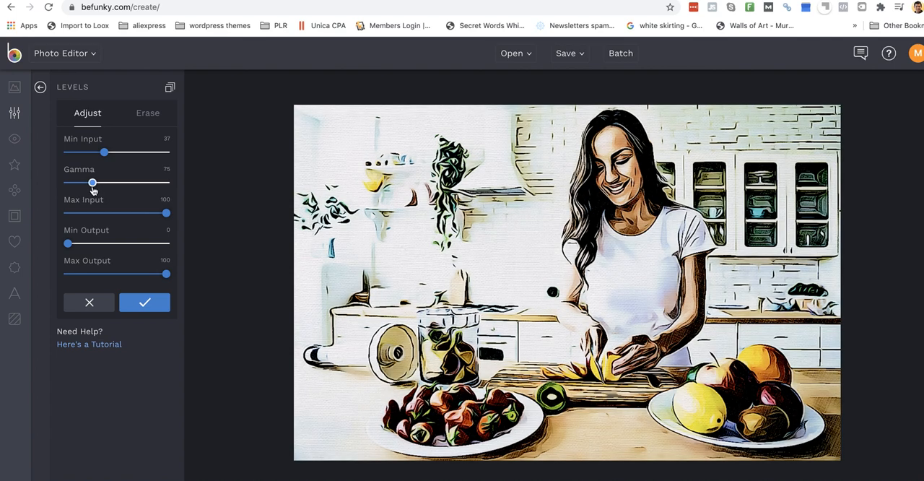
pyautogui.moveTo(92, 182); pyautogui.dragTo(104, 182)
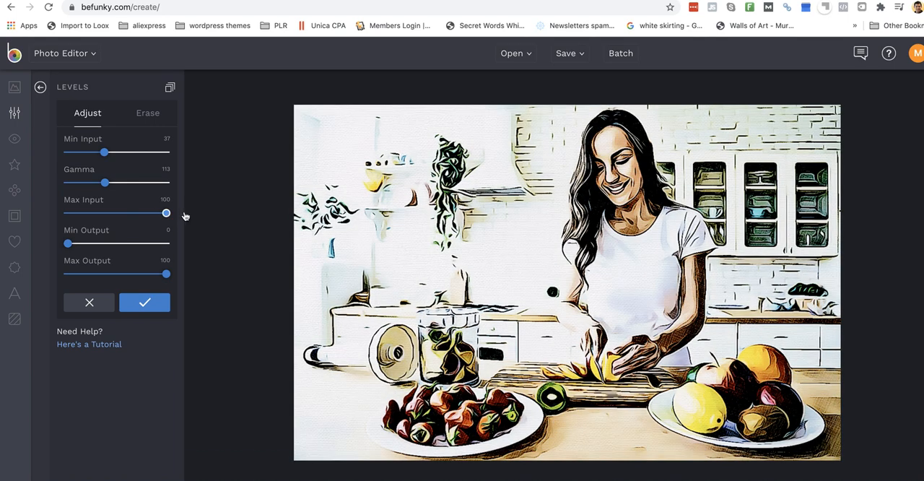
pyautogui.moveTo(166, 274); pyautogui.dragTo(153, 275)
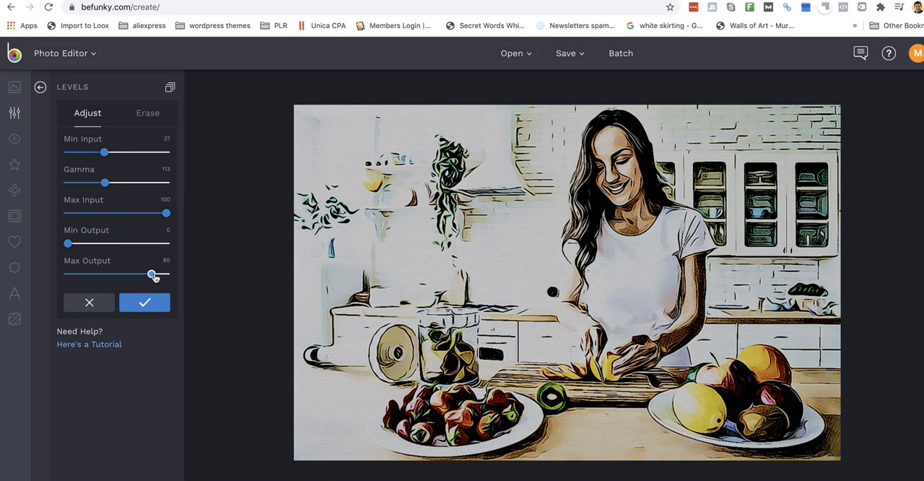
pyautogui.moveTo(152, 274); pyautogui.dragTo(166, 274)
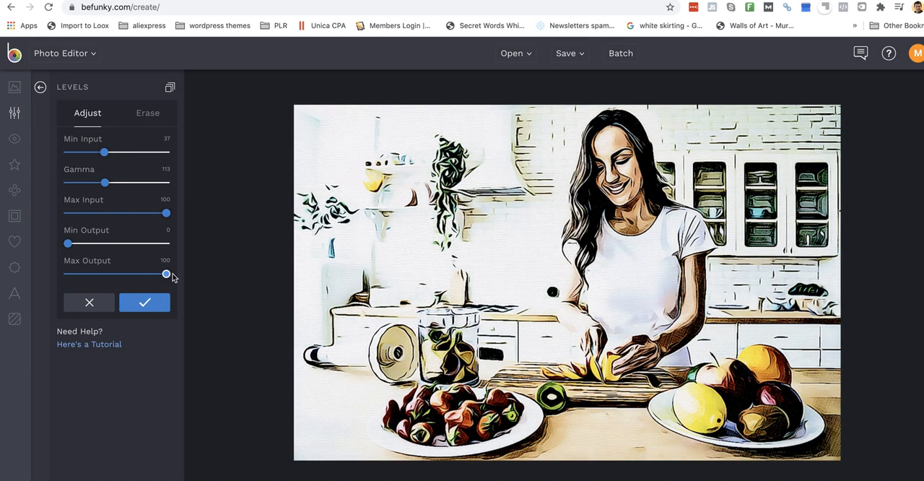
pyautogui.moveTo(104, 153); pyautogui.dragTo(90, 153)
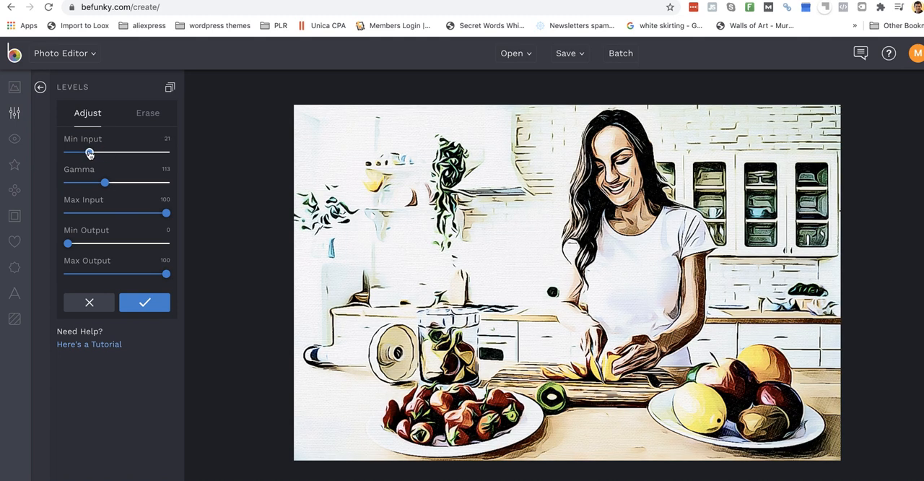
pyautogui.moveTo(89, 153); pyautogui.dragTo(99, 153)
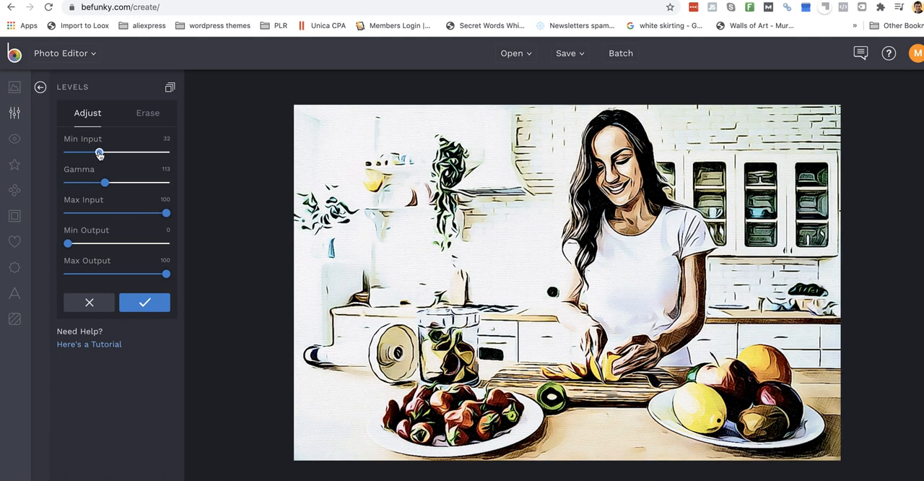
pyautogui.moveTo(104, 182); pyautogui.dragTo(99, 182)
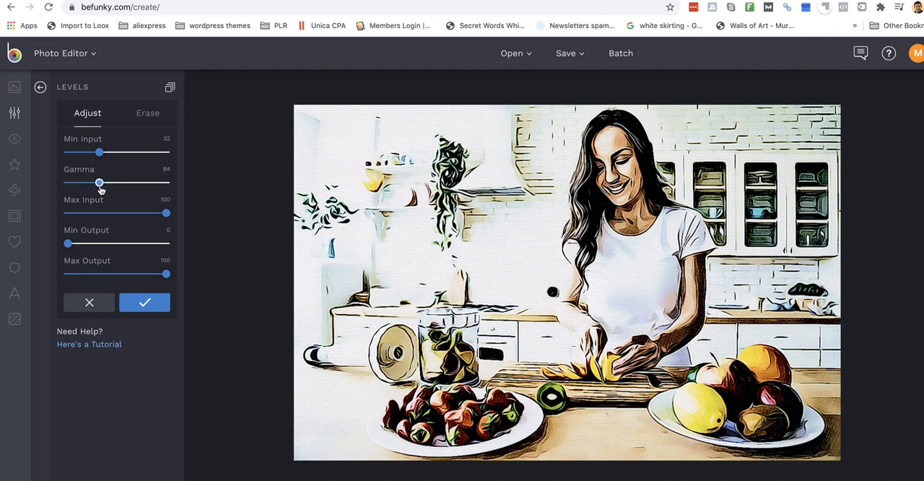
pyautogui.click(144, 301)
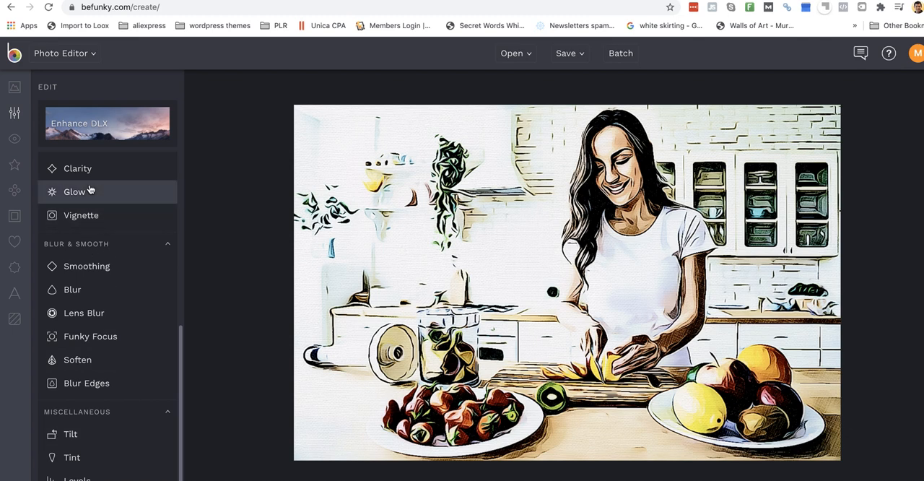
pyautogui.moveTo(85, 433)
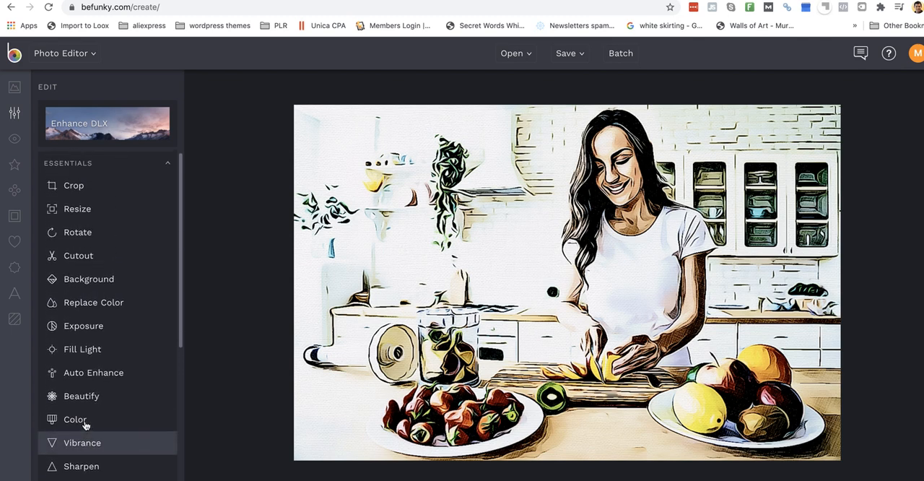
# - In Exposure, lower the brightness and test contrast around neutral
pyautogui.click(84, 326)
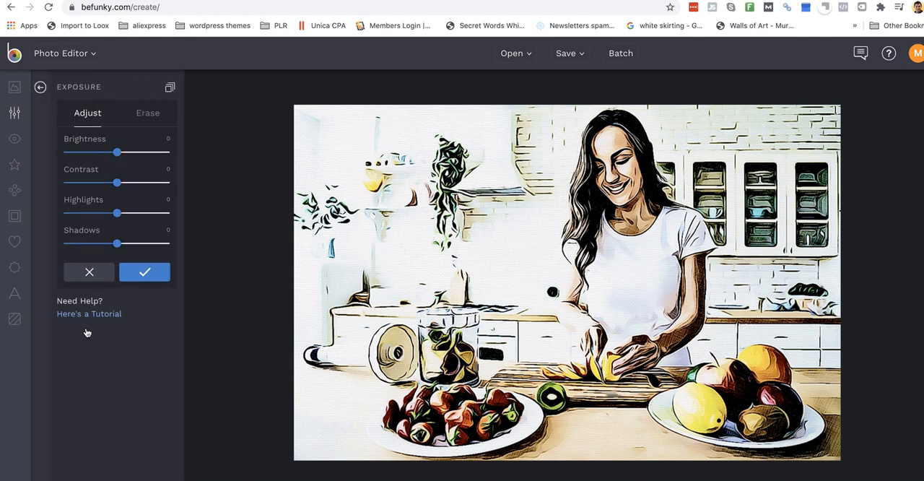
pyautogui.moveTo(116, 153); pyautogui.dragTo(81, 153)
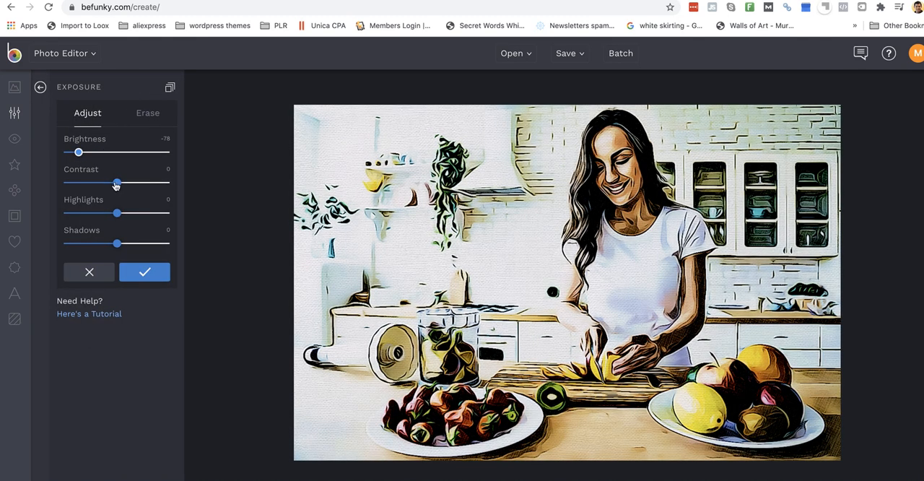
pyautogui.moveTo(116, 182); pyautogui.dragTo(75, 182)
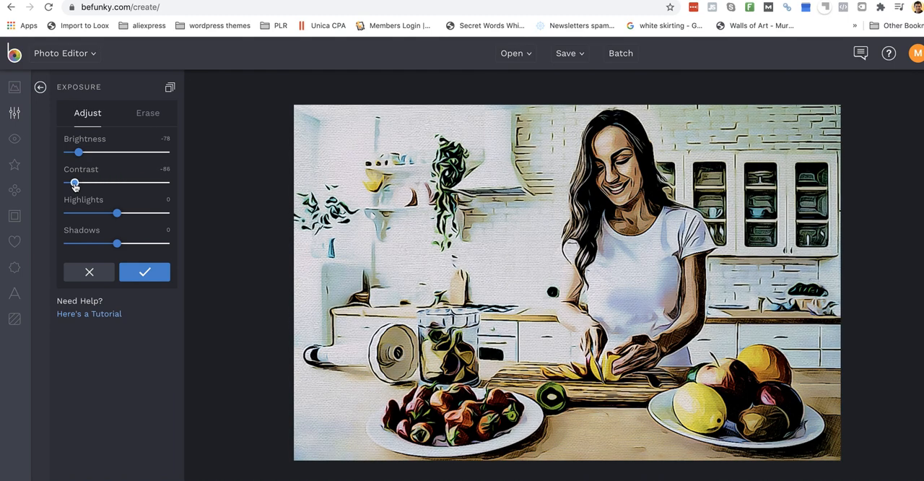
pyautogui.moveTo(75, 182); pyautogui.dragTo(115, 182)
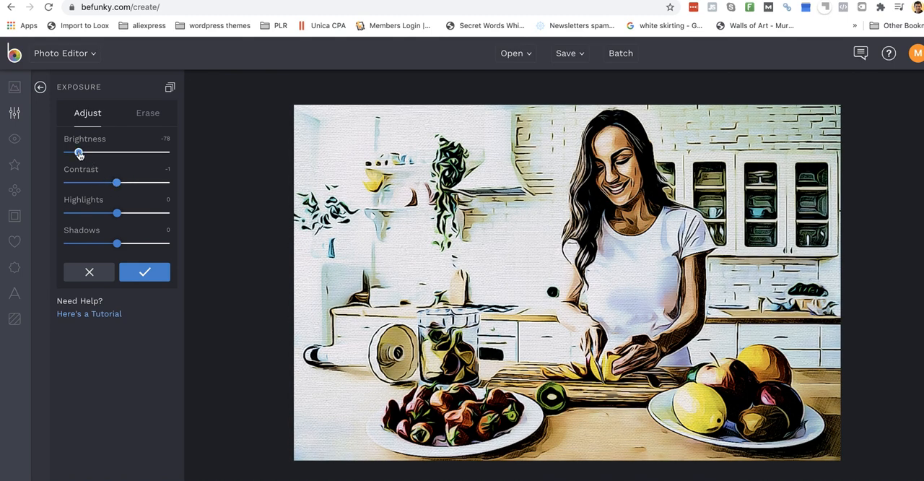
pyautogui.moveTo(114, 182); pyautogui.dragTo(94, 182)
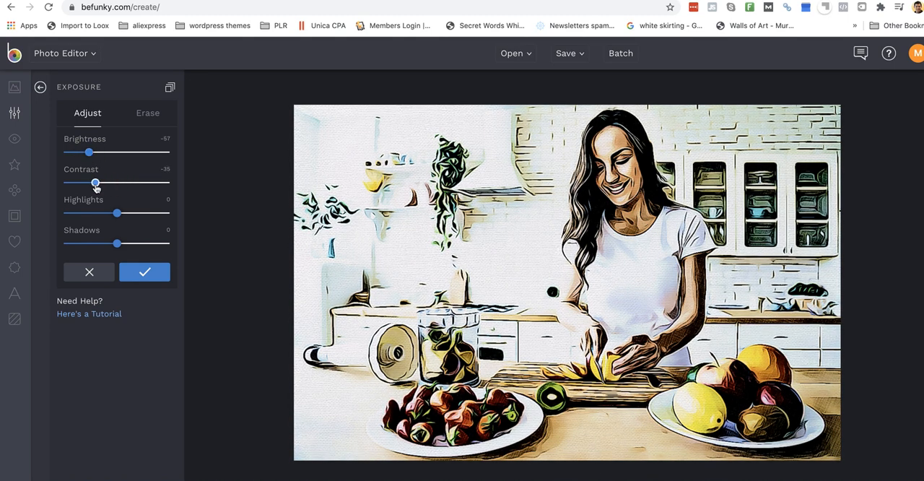
pyautogui.moveTo(96, 182); pyautogui.dragTo(113, 182)
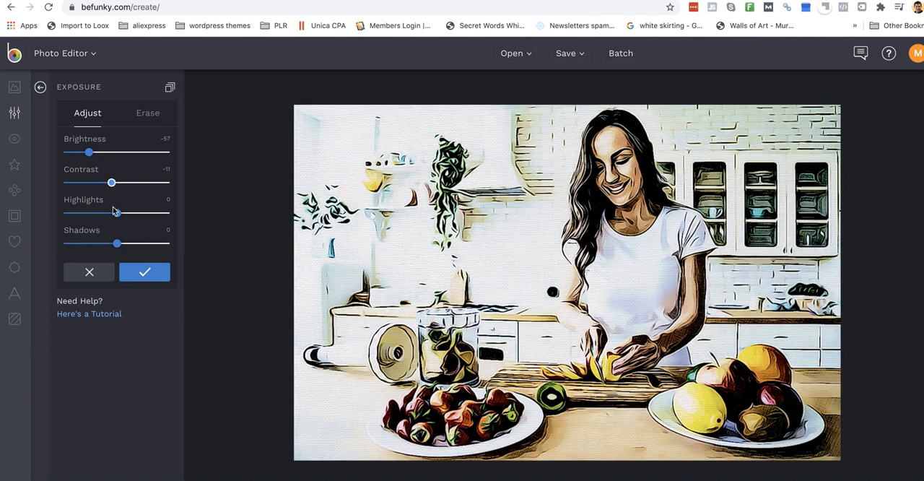
# - Brighten highlights slightly, keep shadows at 0, and raise the contrast
pyautogui.moveTo(116, 213); pyautogui.dragTo(104, 214)
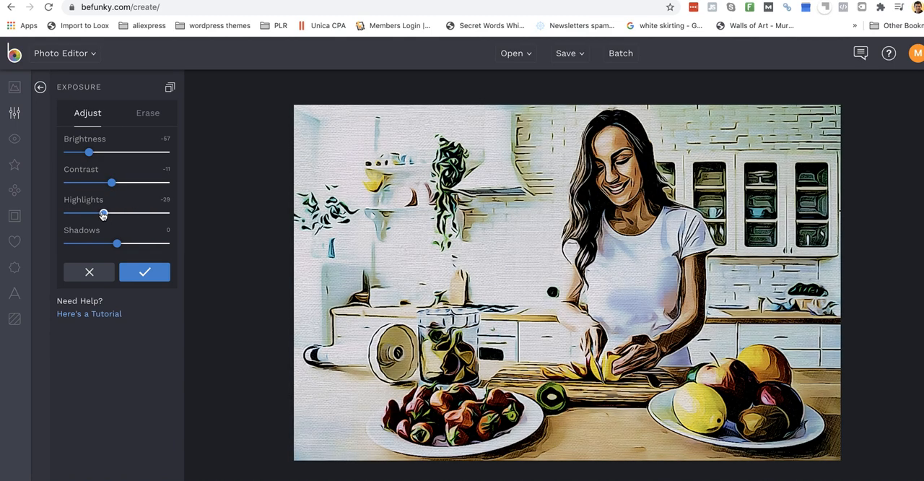
pyautogui.moveTo(103, 212); pyautogui.dragTo(121, 212)
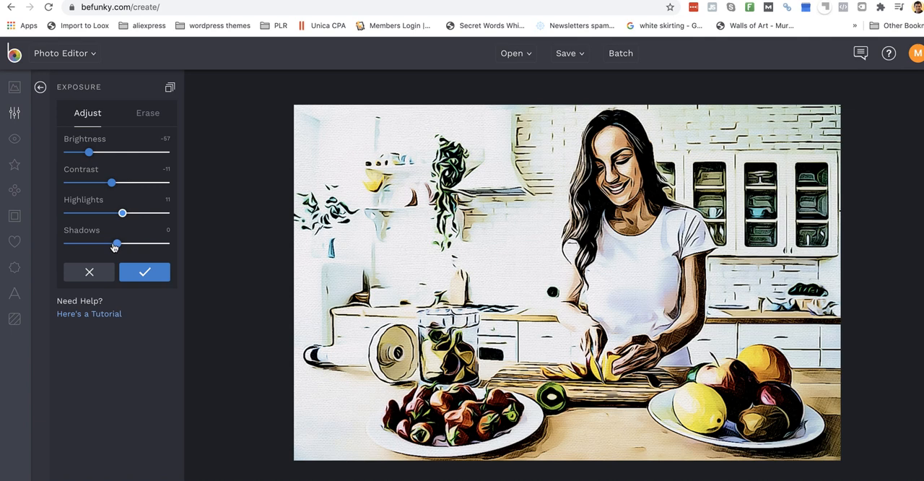
pyautogui.moveTo(114, 244); pyautogui.dragTo(127, 243)
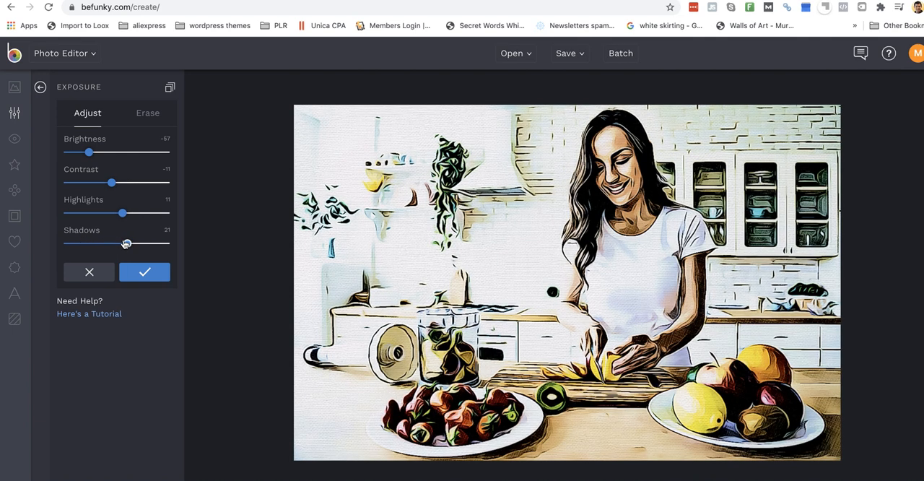
pyautogui.moveTo(127, 242); pyautogui.dragTo(116, 242)
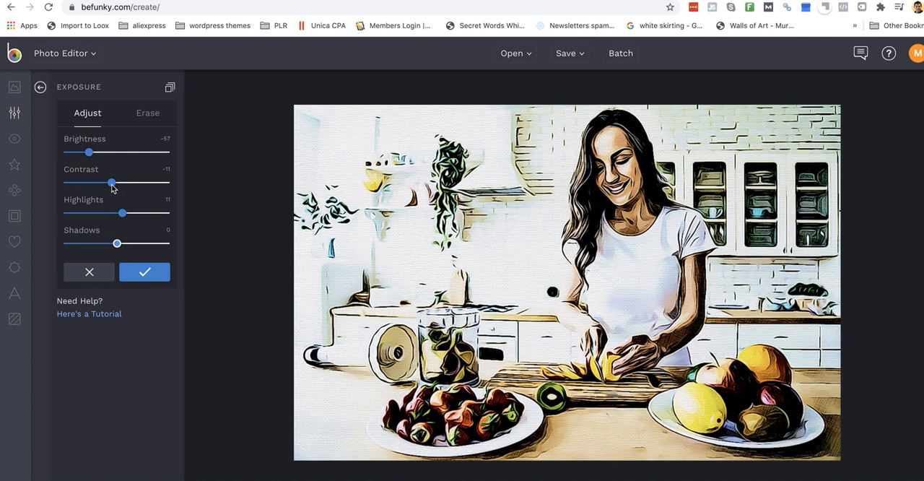
pyautogui.moveTo(90, 153); pyautogui.dragTo(95, 153)
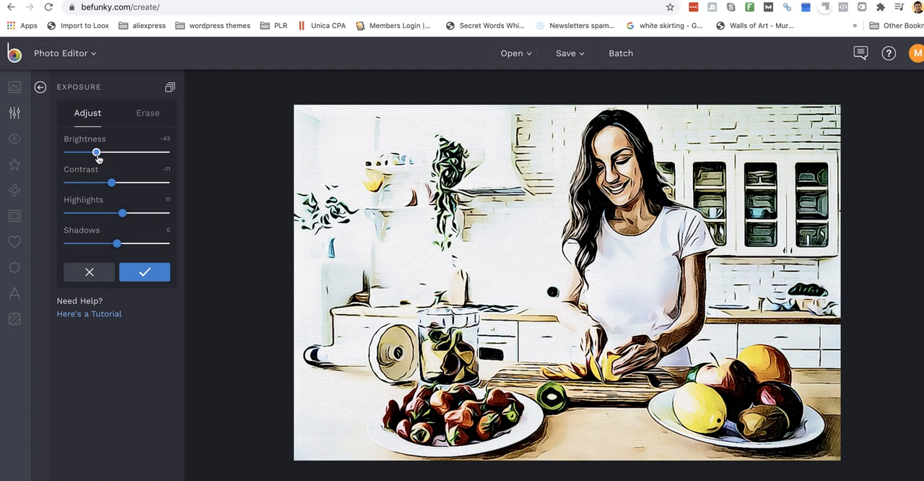
pyautogui.moveTo(92, 182); pyautogui.dragTo(127, 182)
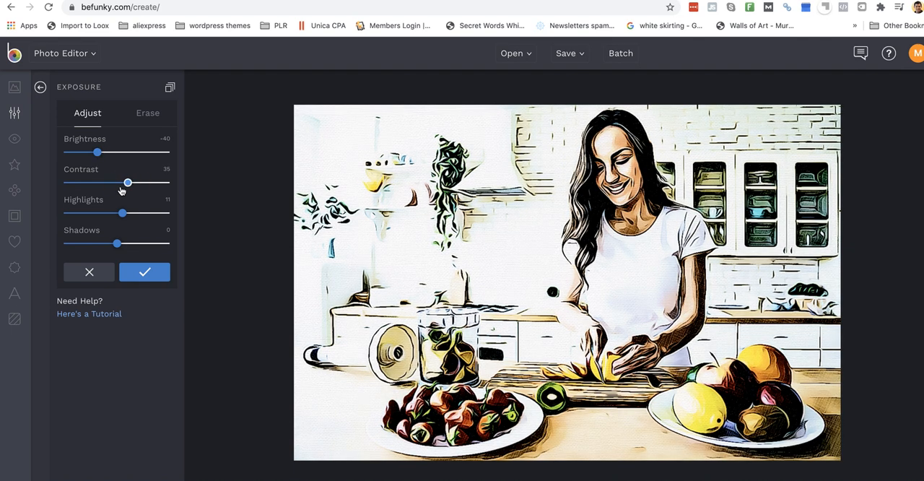
# - Apply the exposure changes, then boost Vibrance to 100% and keep it
pyautogui.moveTo(127, 182); pyautogui.dragTo(125, 181)
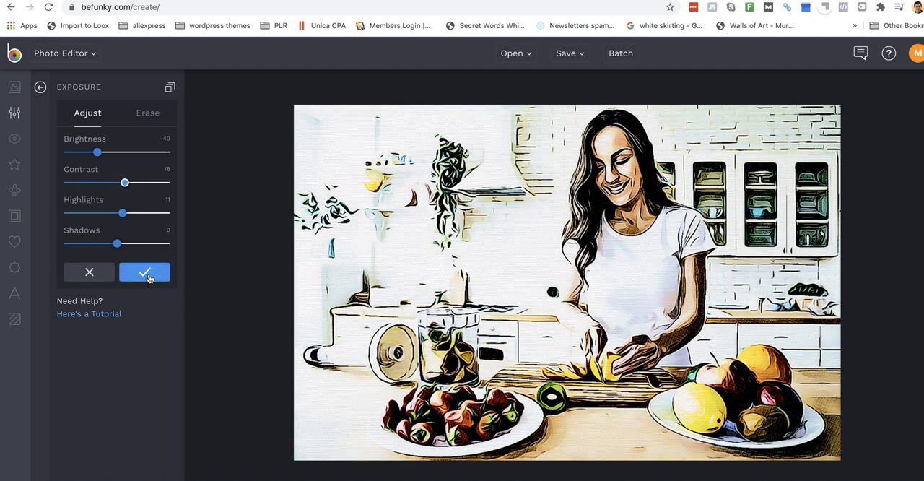
pyautogui.click(144, 271)
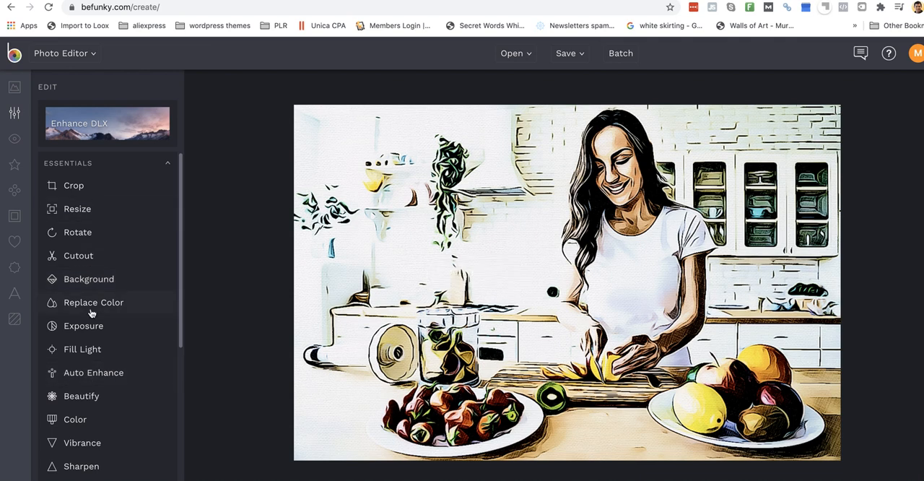
pyautogui.click(81, 442)
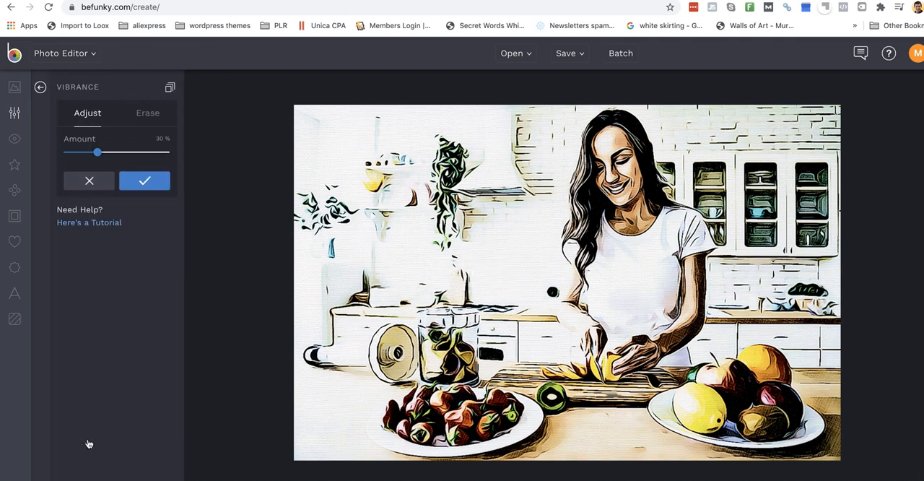
pyautogui.moveTo(95, 153); pyautogui.dragTo(67, 153)
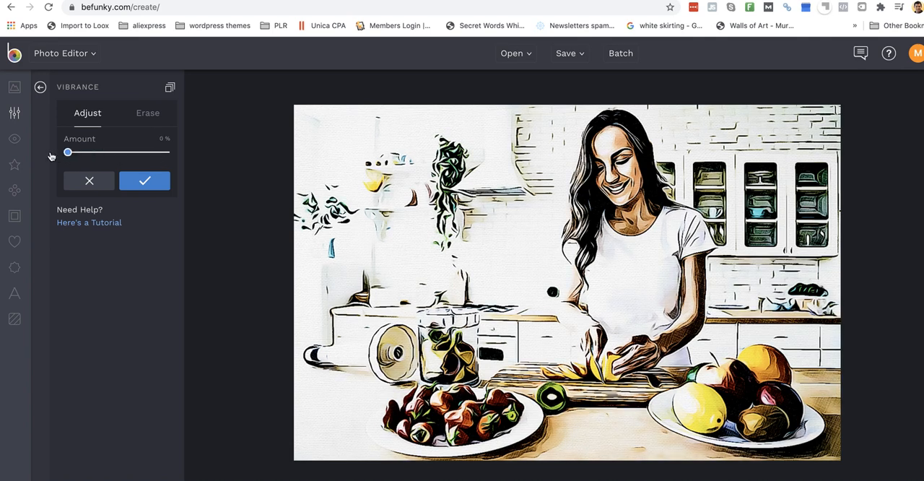
pyautogui.moveTo(67, 152); pyautogui.dragTo(166, 152)
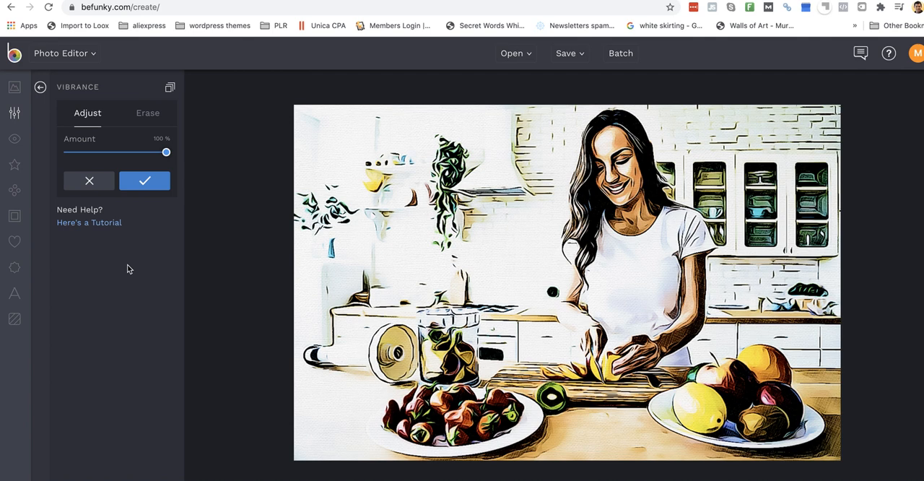
pyautogui.click(41, 87)
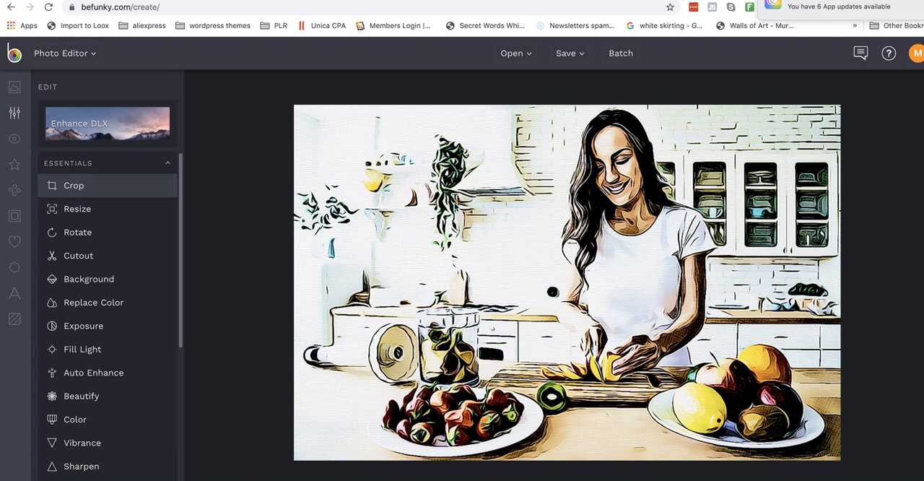
pyautogui.moveTo(89, 278)
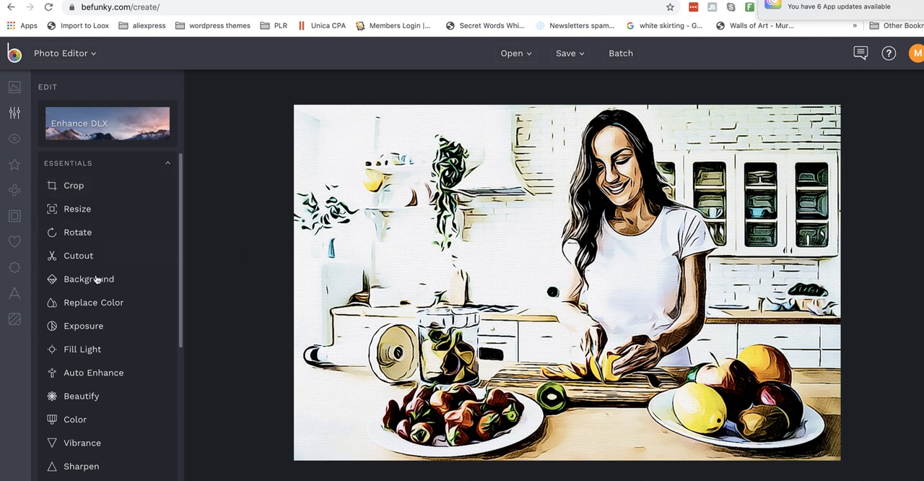
pyautogui.moveTo(92, 372)
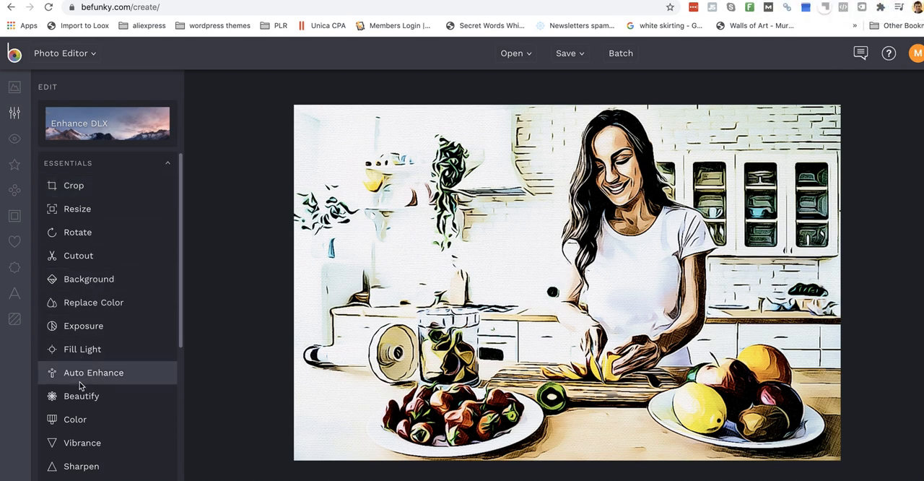
pyautogui.click(92, 372)
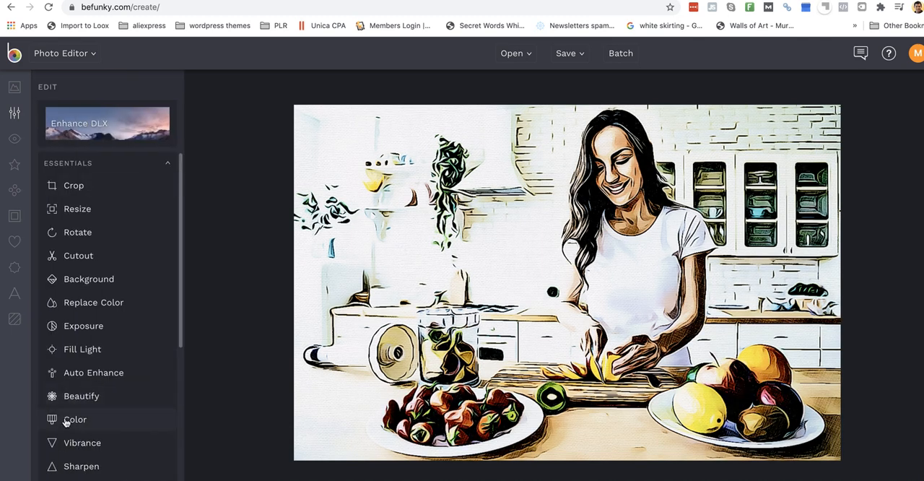
pyautogui.moveTo(82, 441)
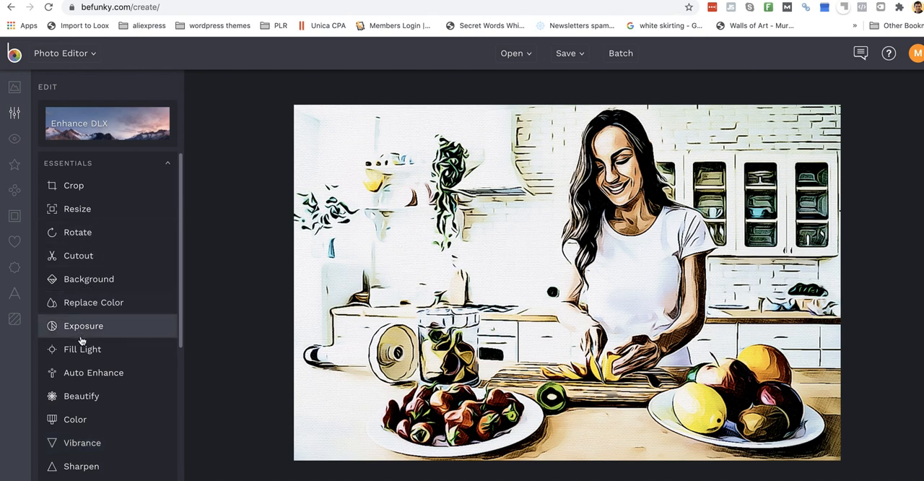
# - Reopen Exposure, test brightness and contrast extremes, and lower highlights to about -44
pyautogui.click(84, 326)
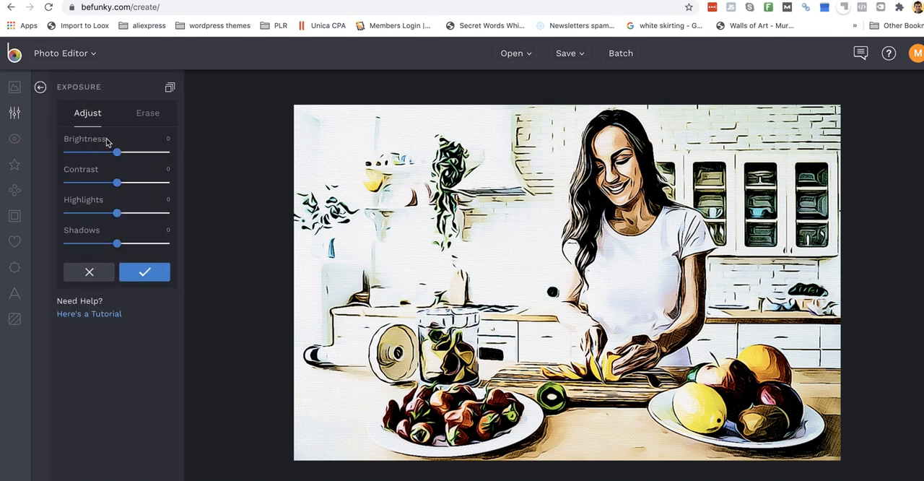
pyautogui.moveTo(106, 153); pyautogui.dragTo(122, 153)
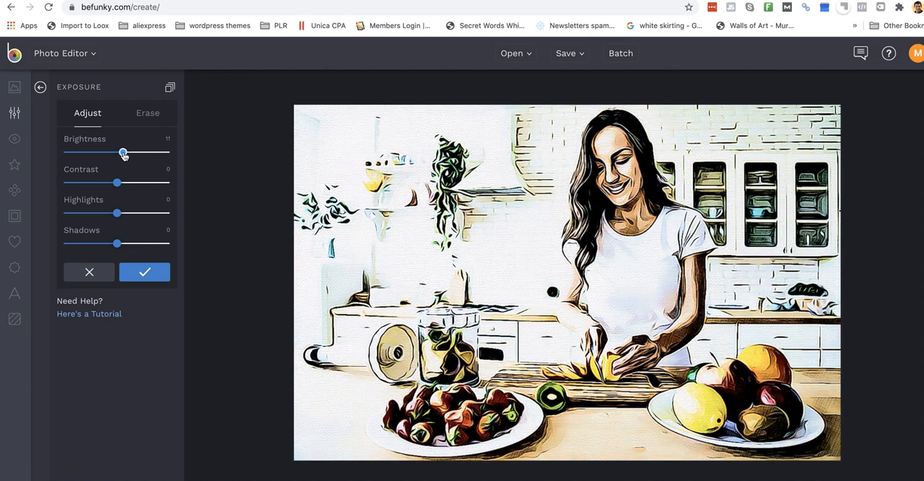
pyautogui.moveTo(123, 153); pyautogui.dragTo(67, 153)
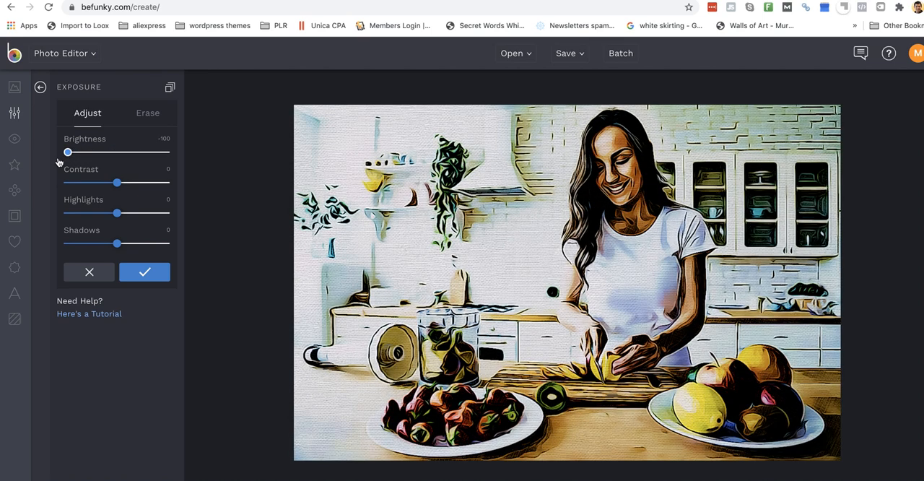
pyautogui.moveTo(108, 174)
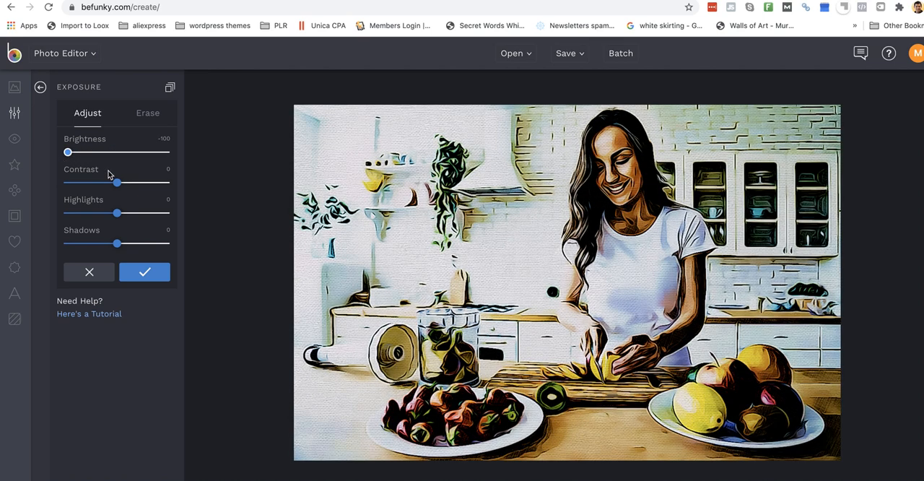
pyautogui.moveTo(117, 182); pyautogui.dragTo(78, 182)
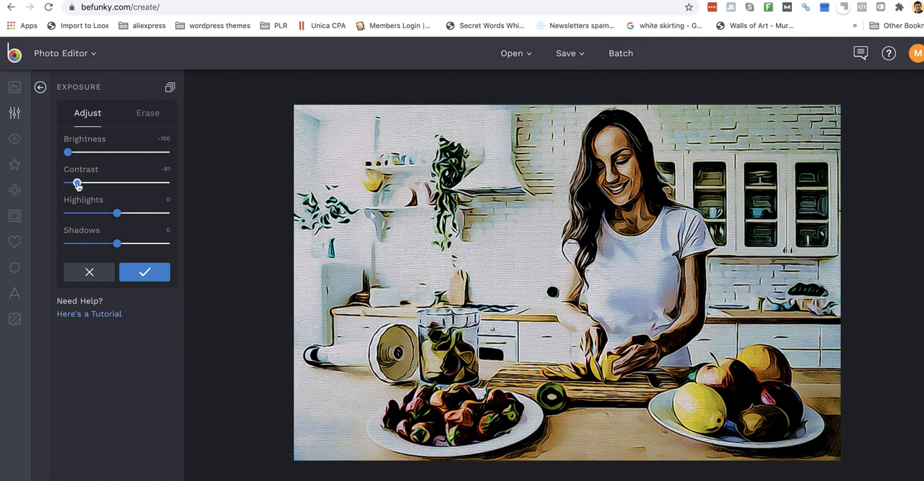
pyautogui.moveTo(67, 153); pyautogui.dragTo(130, 153)
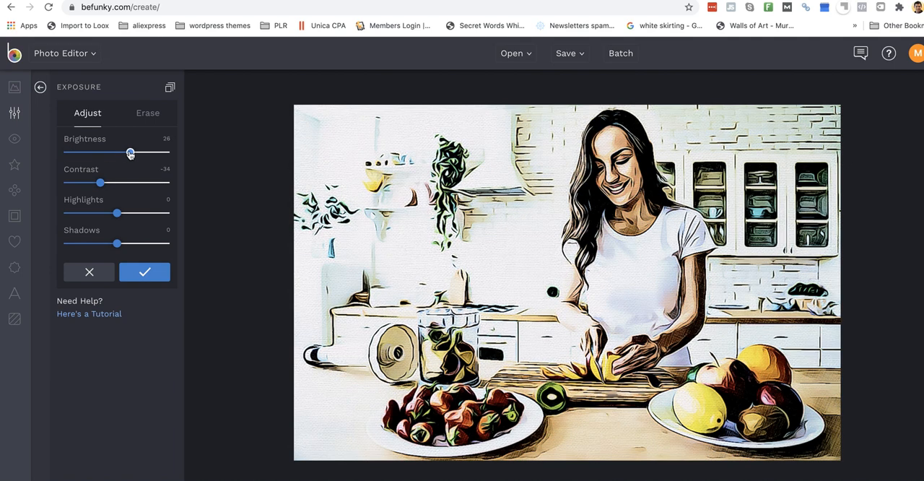
pyautogui.moveTo(130, 153); pyautogui.dragTo(92, 153)
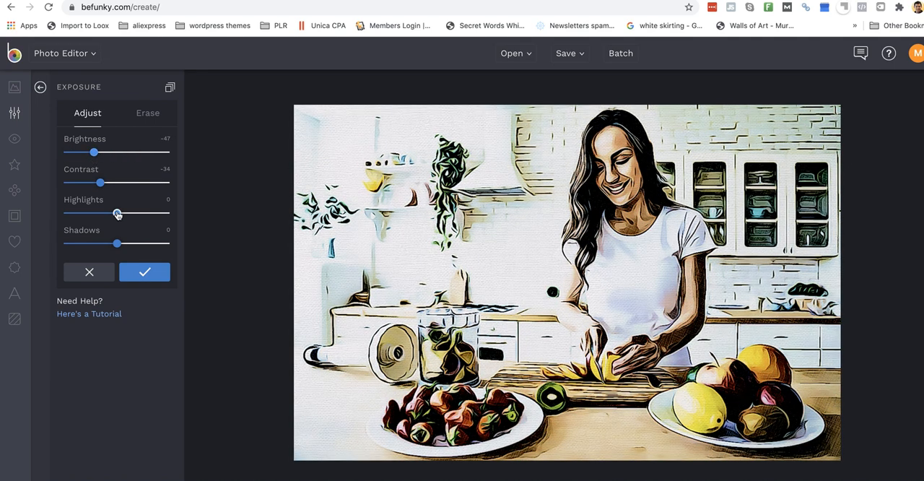
pyautogui.moveTo(117, 214); pyautogui.dragTo(96, 214)
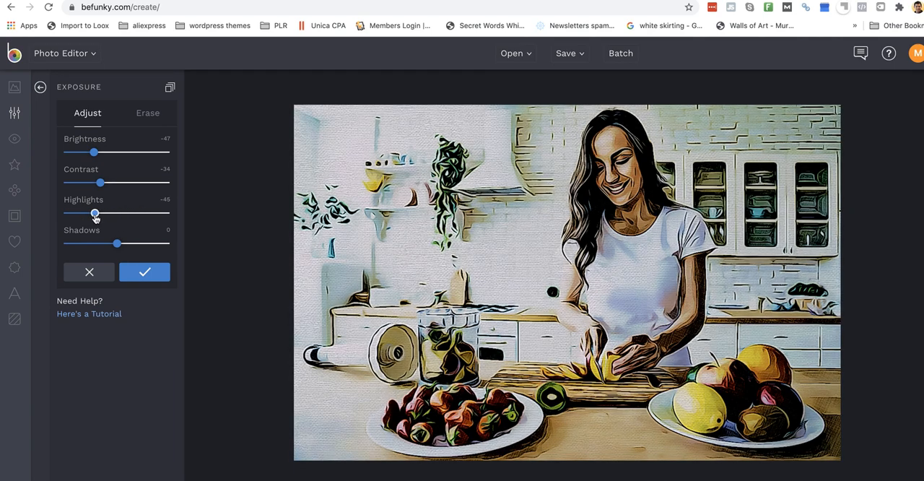
# - Return brightness and contrast to about -1 and apply the exposure tweak
pyautogui.moveTo(92, 153); pyautogui.dragTo(104, 153)
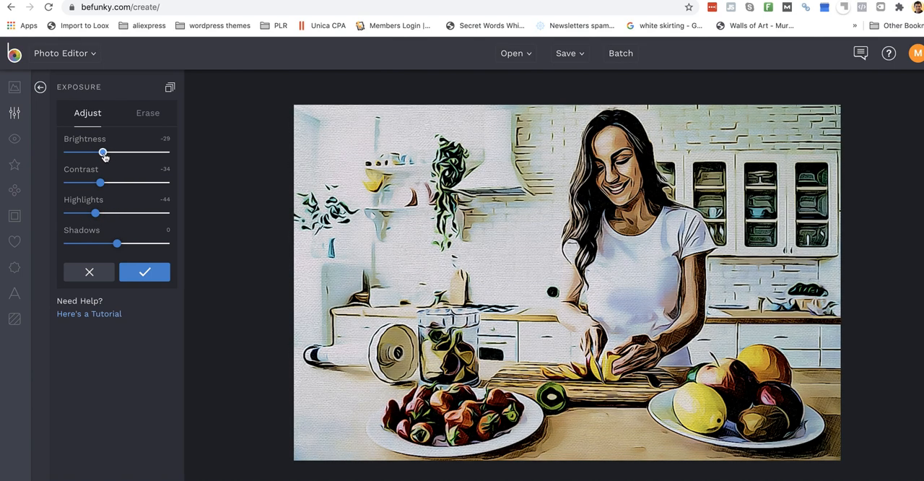
pyautogui.moveTo(101, 181); pyautogui.dragTo(136, 181)
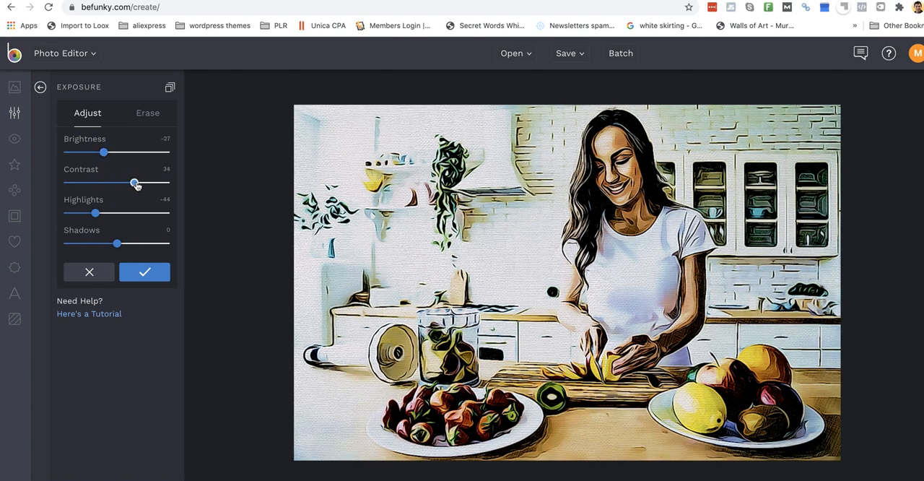
pyautogui.moveTo(136, 182); pyautogui.dragTo(115, 182)
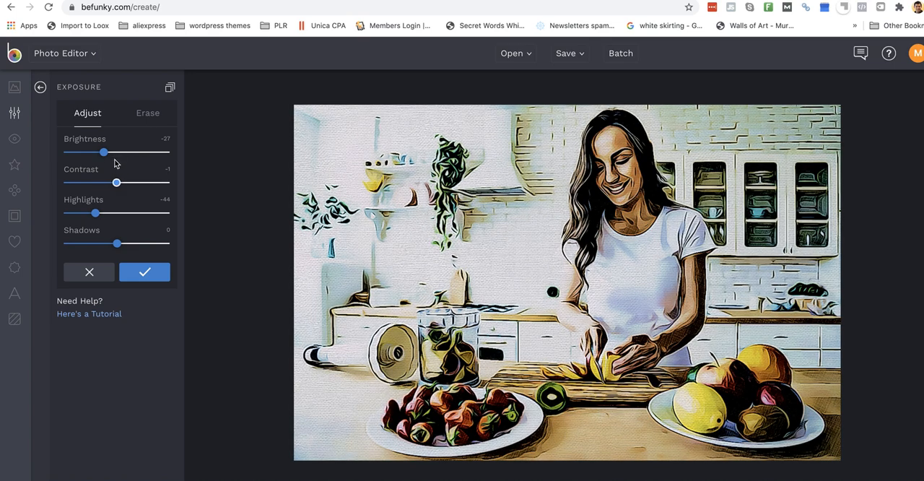
pyautogui.moveTo(104, 153); pyautogui.dragTo(101, 153)
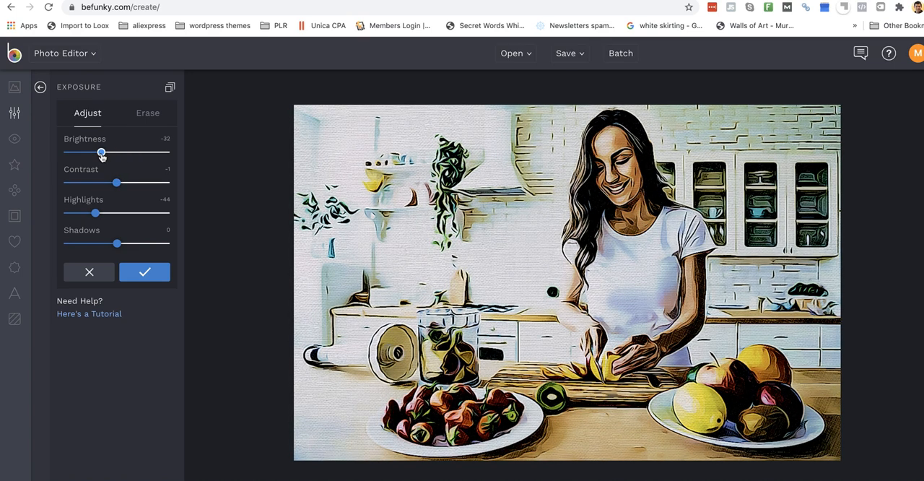
pyautogui.moveTo(101, 153); pyautogui.dragTo(115, 153)
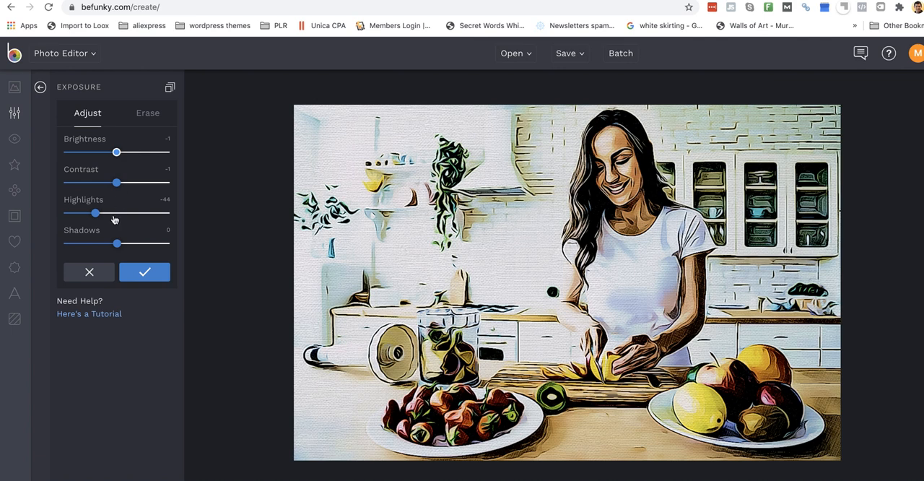
pyautogui.moveTo(164, 101)
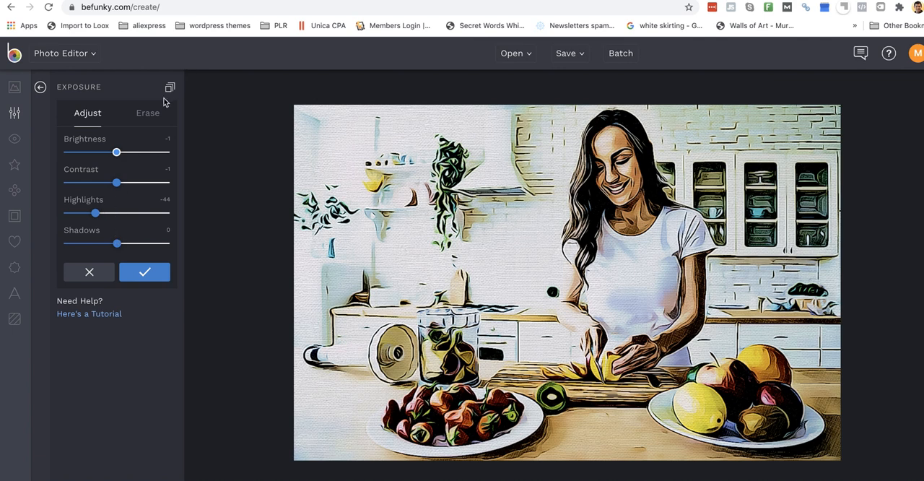
pyautogui.moveTo(170, 86)
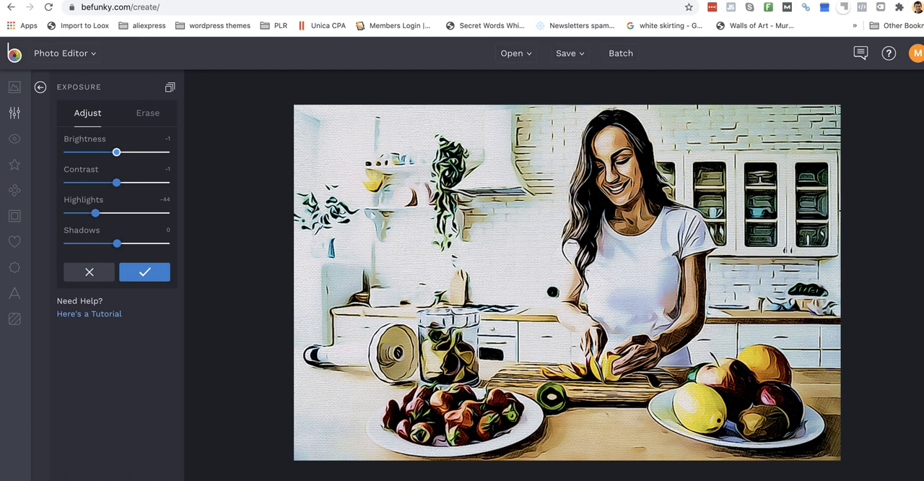
pyautogui.moveTo(778, 341)
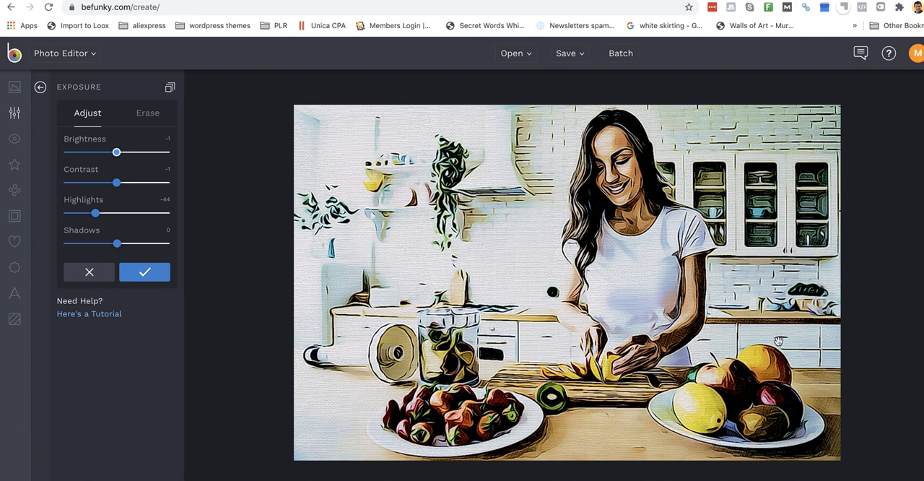
pyautogui.moveTo(199, 295)
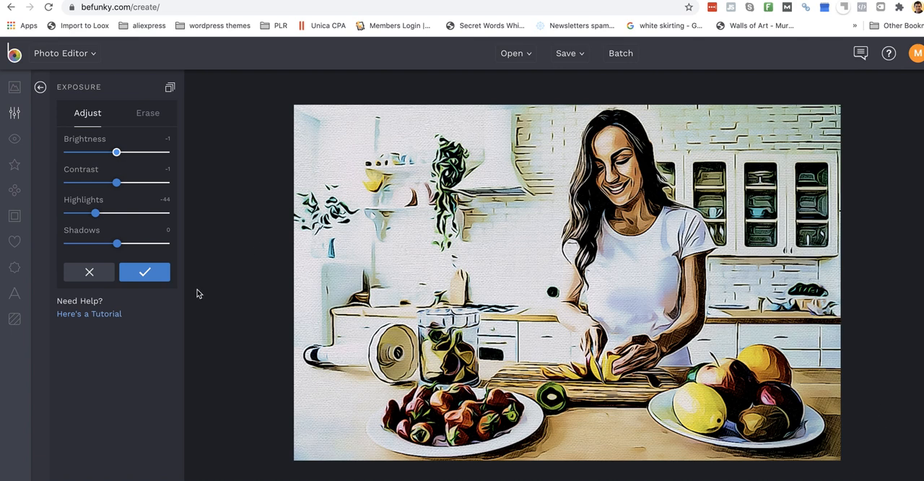
pyautogui.click(145, 272)
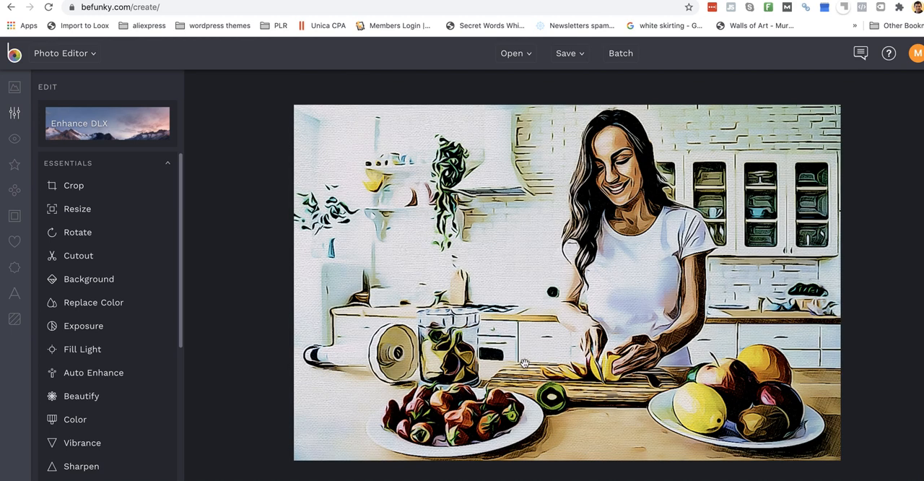
pyautogui.moveTo(563, 77)
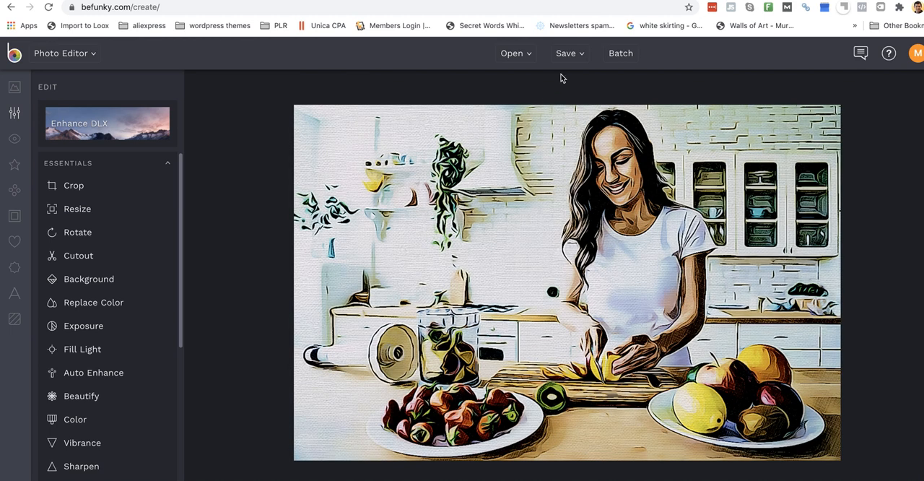
# - Bring up the Save to Computer dialog with JPG format selected
pyautogui.click(566, 52)
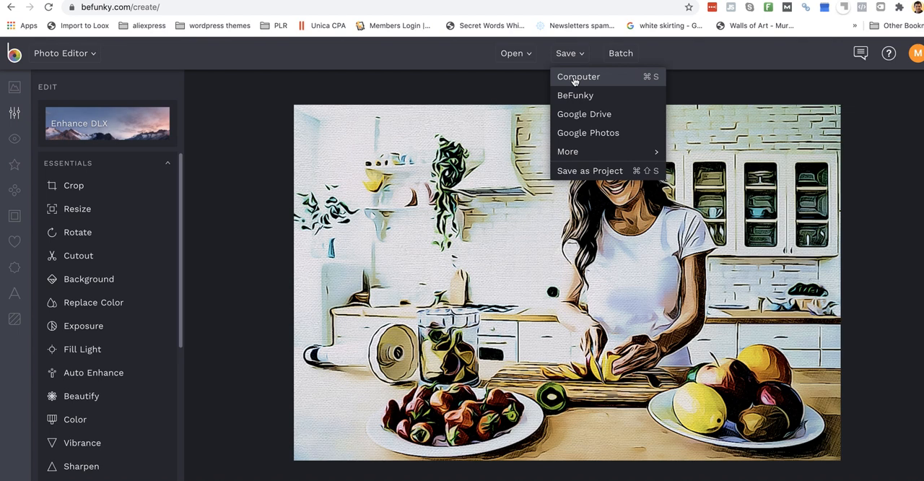
pyautogui.click(577, 77)
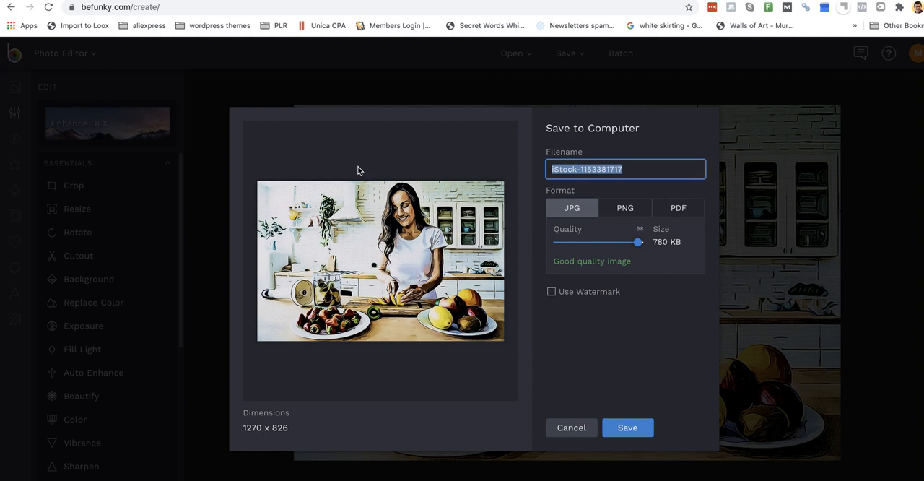
# - Save as healthyeating.jpg at Good quality, about 404 KB, to the computer
pyautogui.write('health')
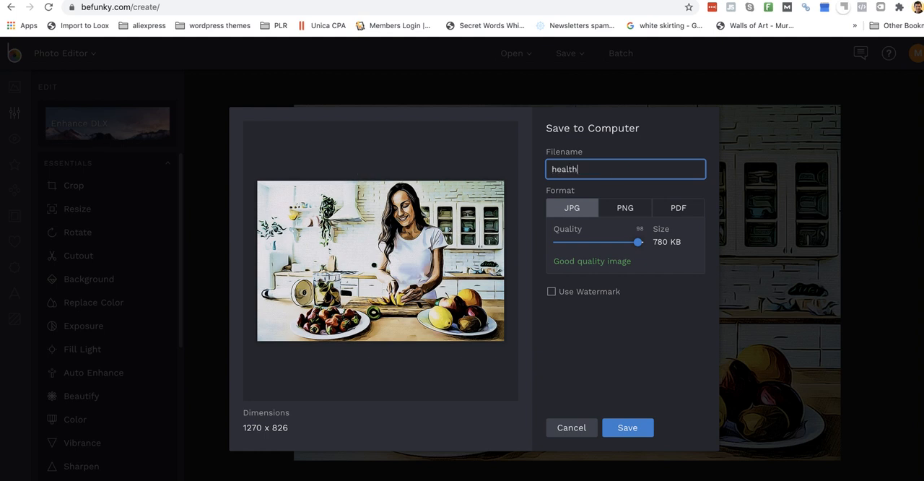
pyautogui.write('eating')
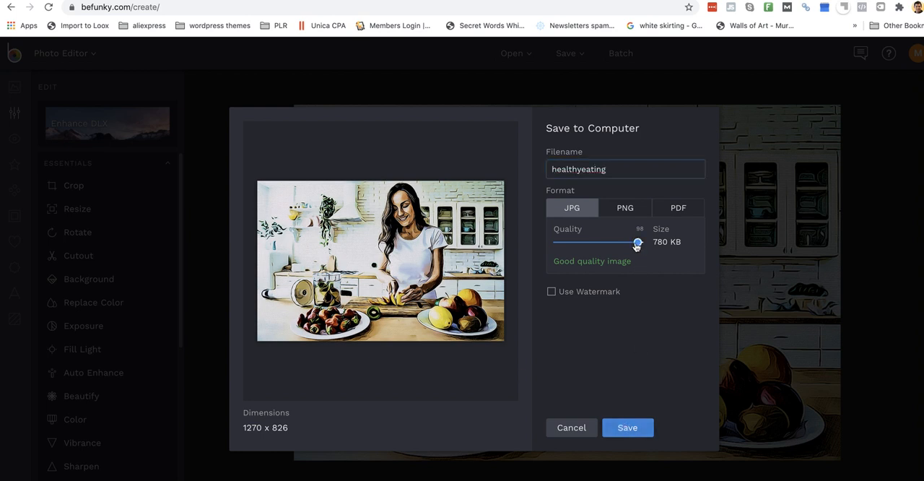
pyautogui.moveTo(638, 242); pyautogui.dragTo(629, 242)
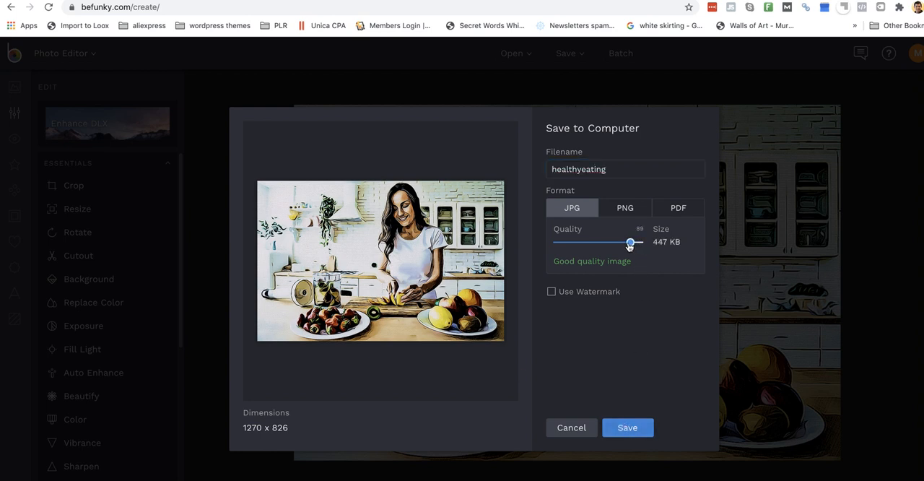
pyautogui.moveTo(630, 243); pyautogui.dragTo(627, 243)
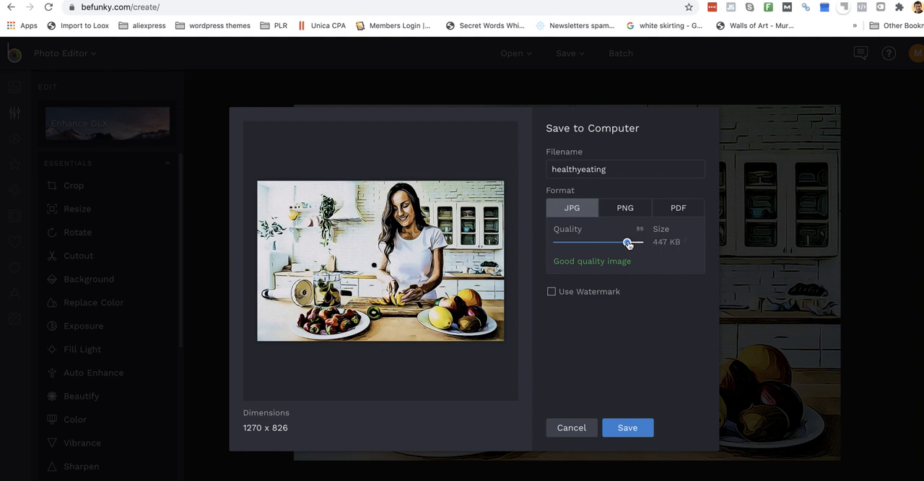
pyautogui.moveTo(626, 243); pyautogui.dragTo(616, 243)
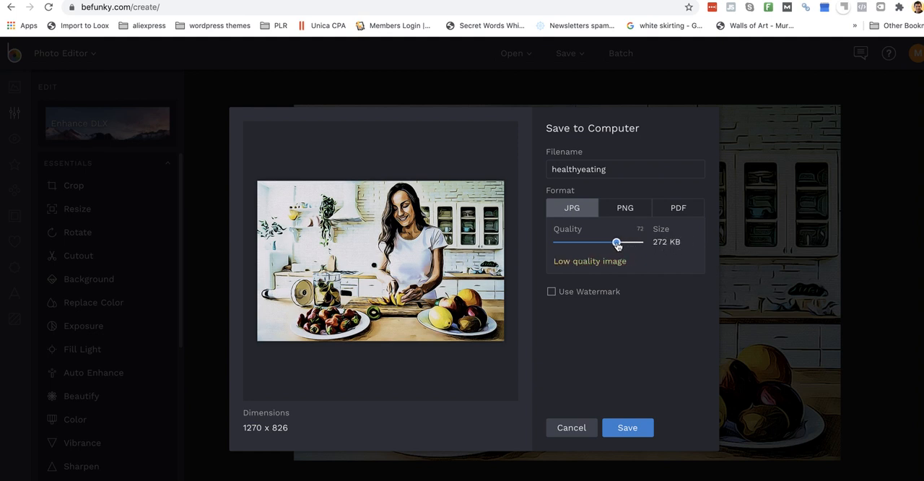
pyautogui.moveTo(615, 242); pyautogui.dragTo(625, 242)
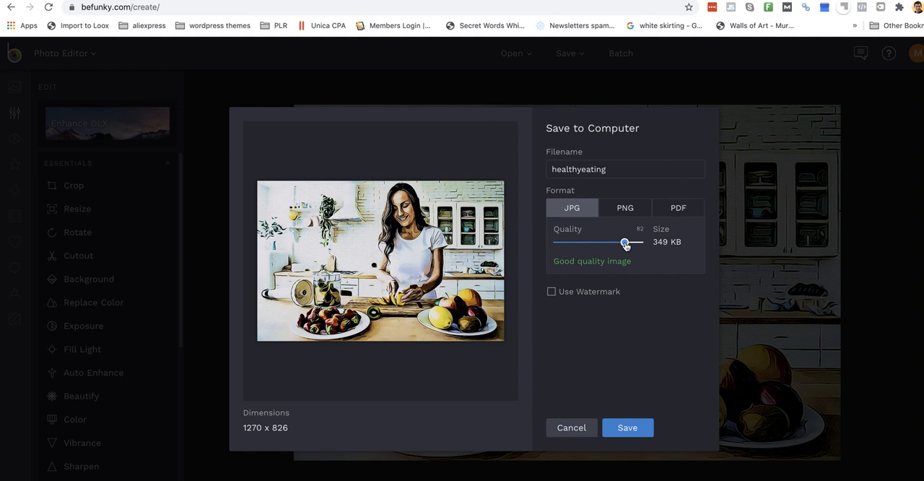
pyautogui.moveTo(623, 243); pyautogui.dragTo(627, 243)
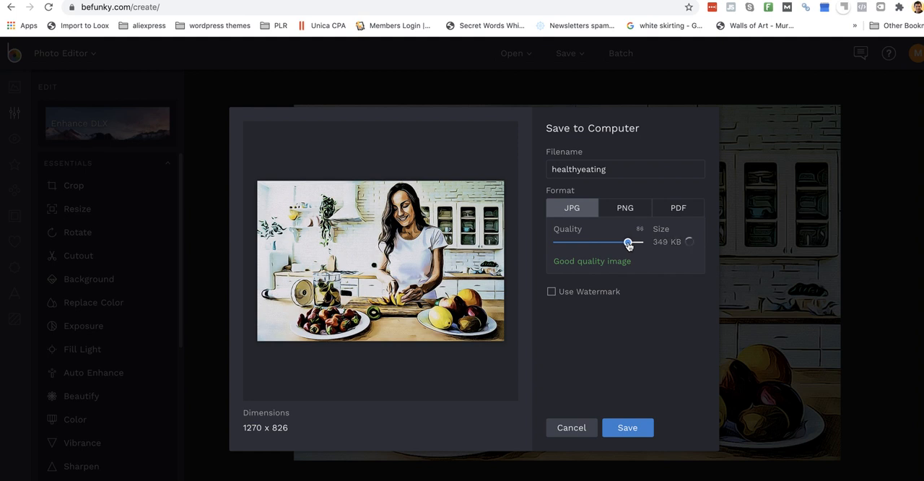
pyautogui.moveTo(628, 243); pyautogui.dragTo(638, 243)
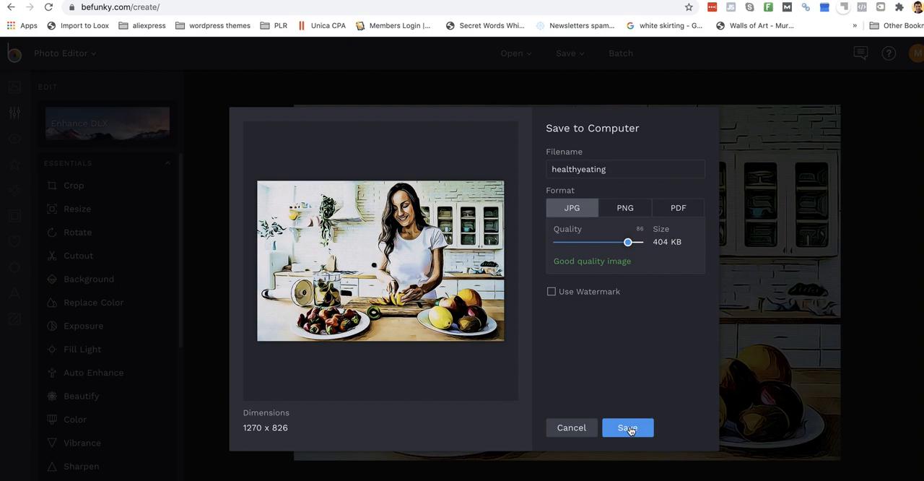
pyautogui.click(627, 427)
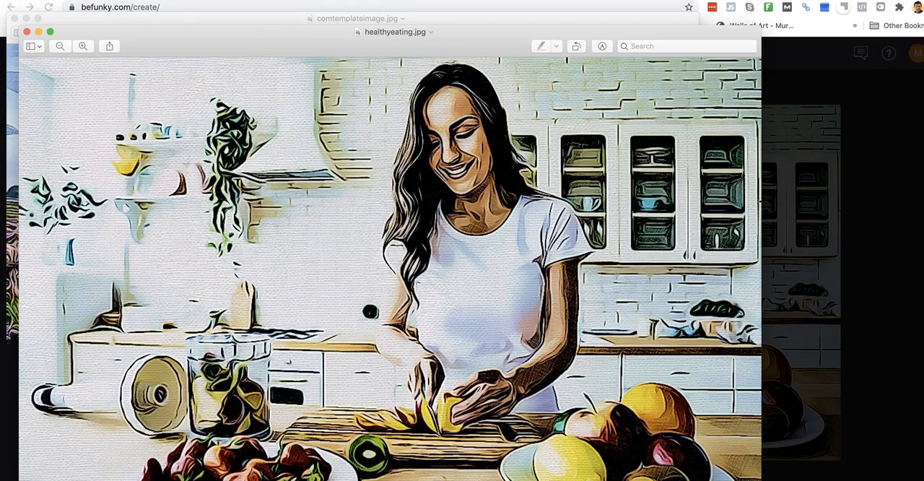
pyautogui.moveTo(445, 95)
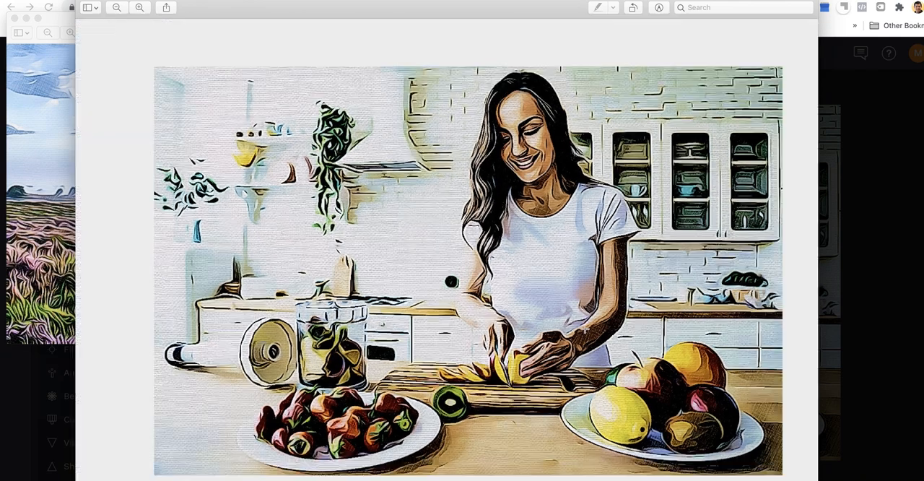
# - Zoom healthyeating.jpg out and back in to view the whole cartoon image in Preview
pyautogui.click(115, 7)
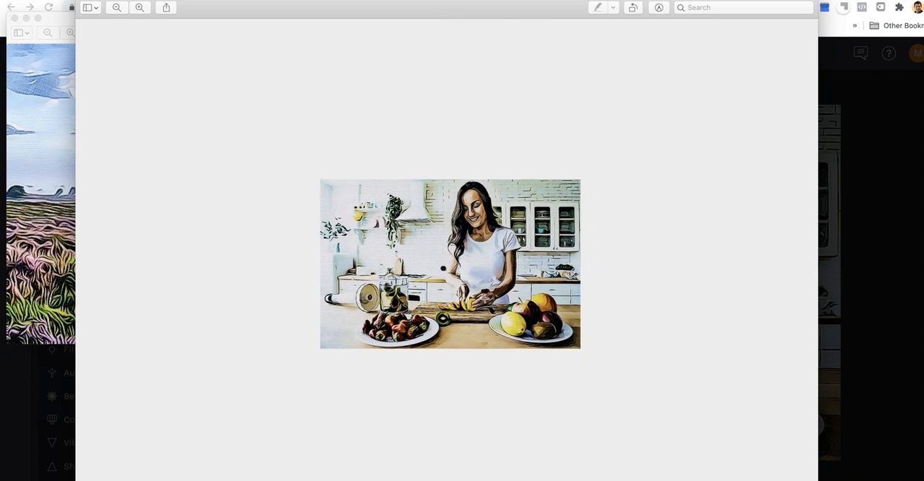
pyautogui.click(139, 7)
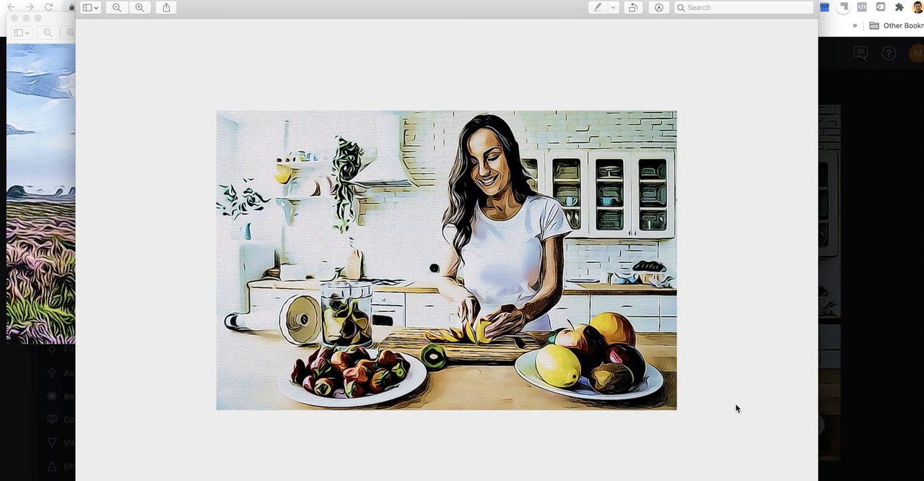